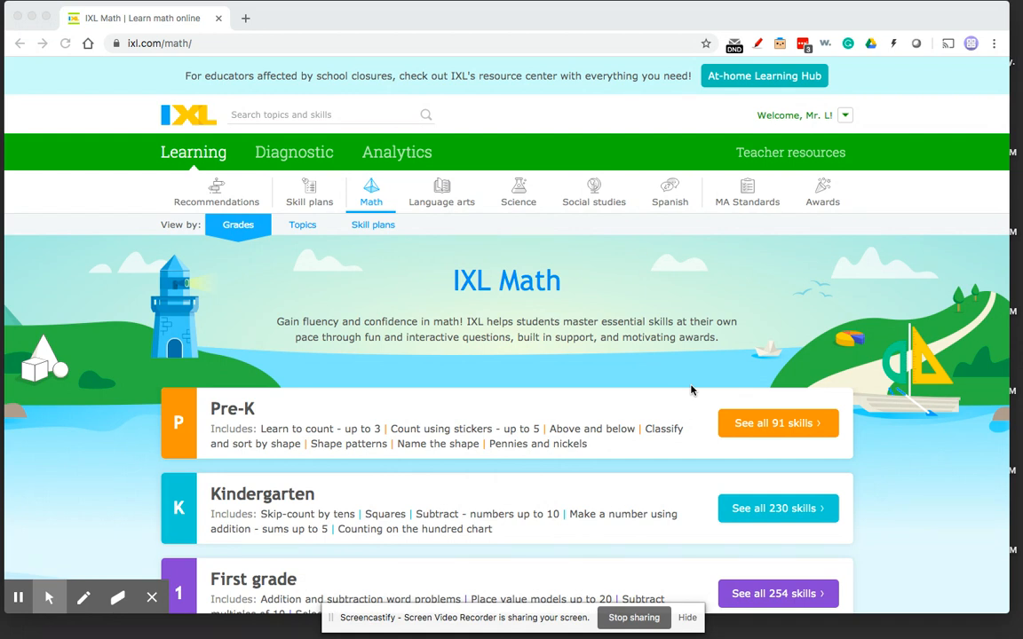
Step: Open eighth grade skill M.3 'Use Venn diagrams to solve problems' from the full skills list
scroll("down", 3)
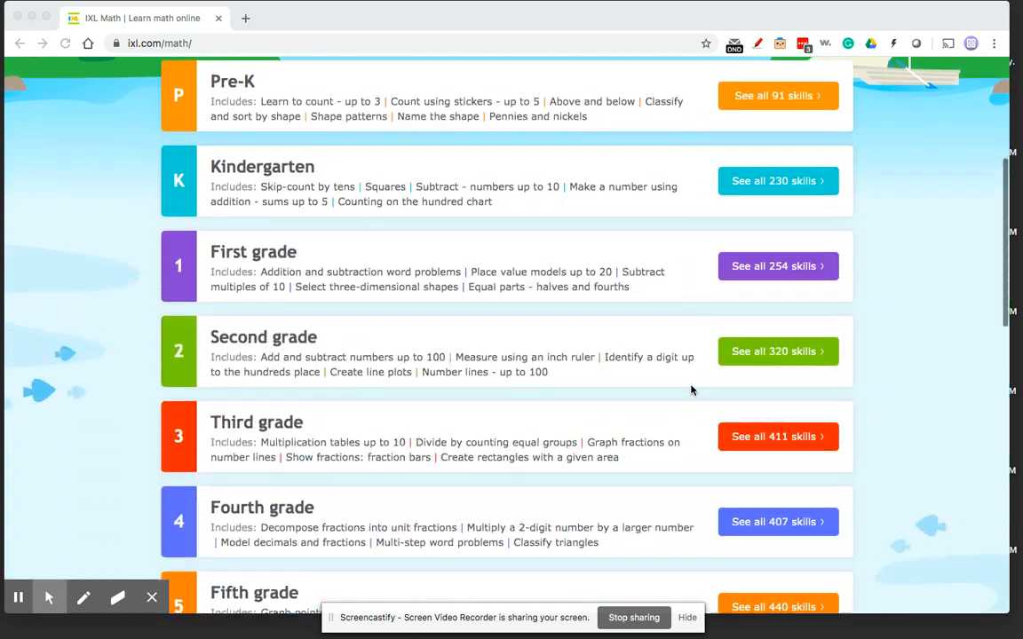
scroll("down", 3)
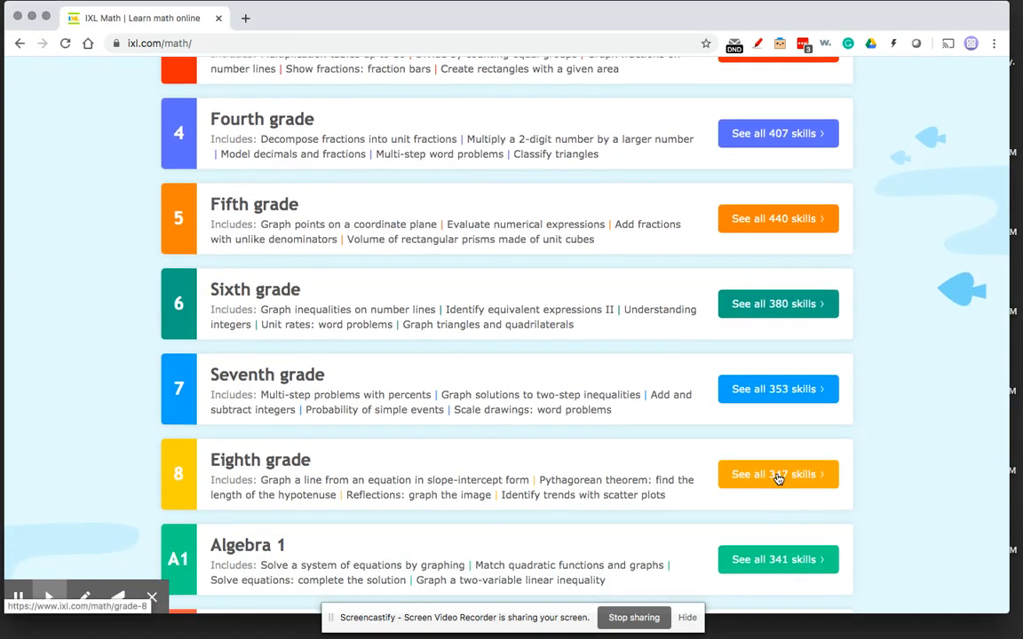
left_click(777, 474)
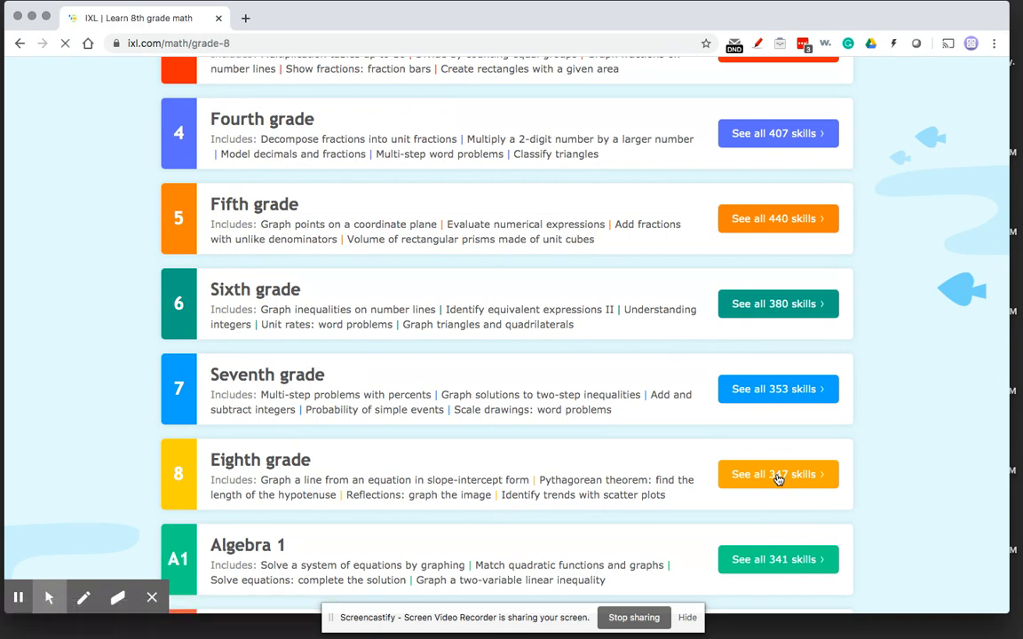
left_click(778, 475)
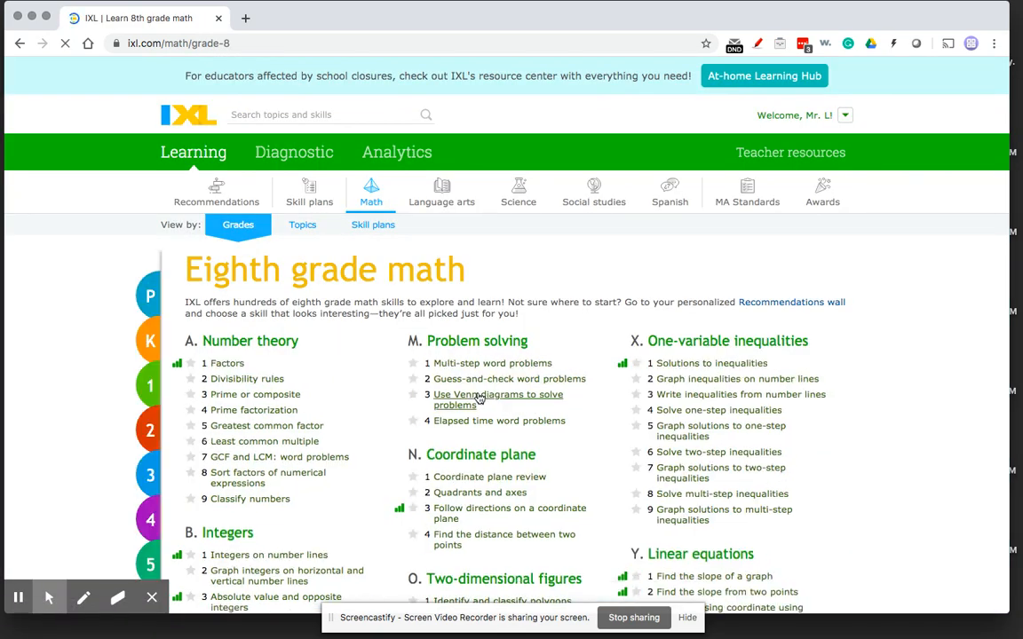
left_click(485, 394)
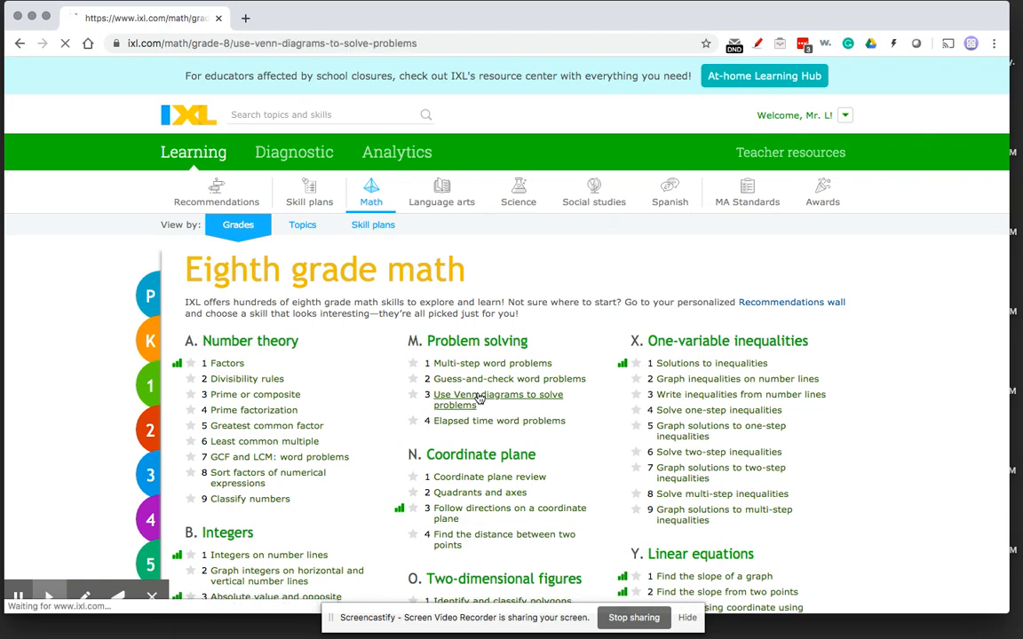
left_click(485, 396)
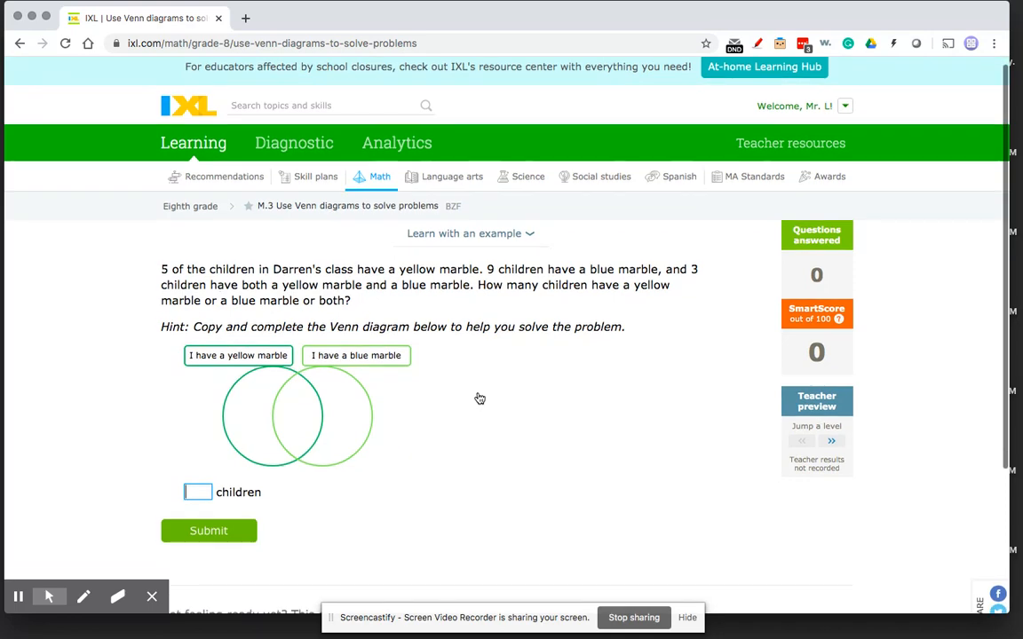
Step: Share the Venn diagram skill page through the Google Classroom share icon
scroll("down", 3)
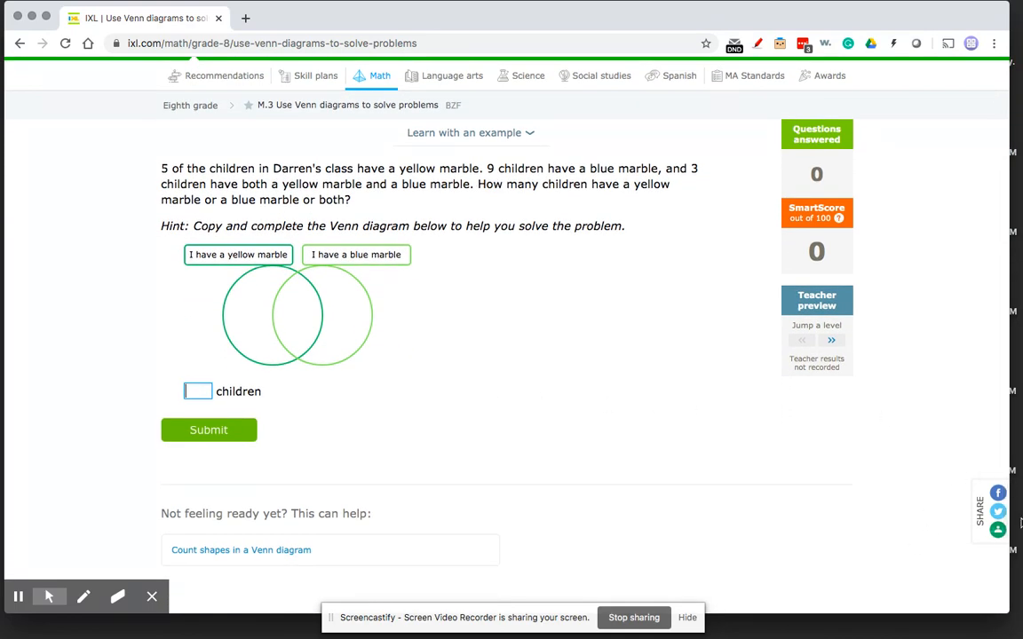
mouse_move(997, 540)
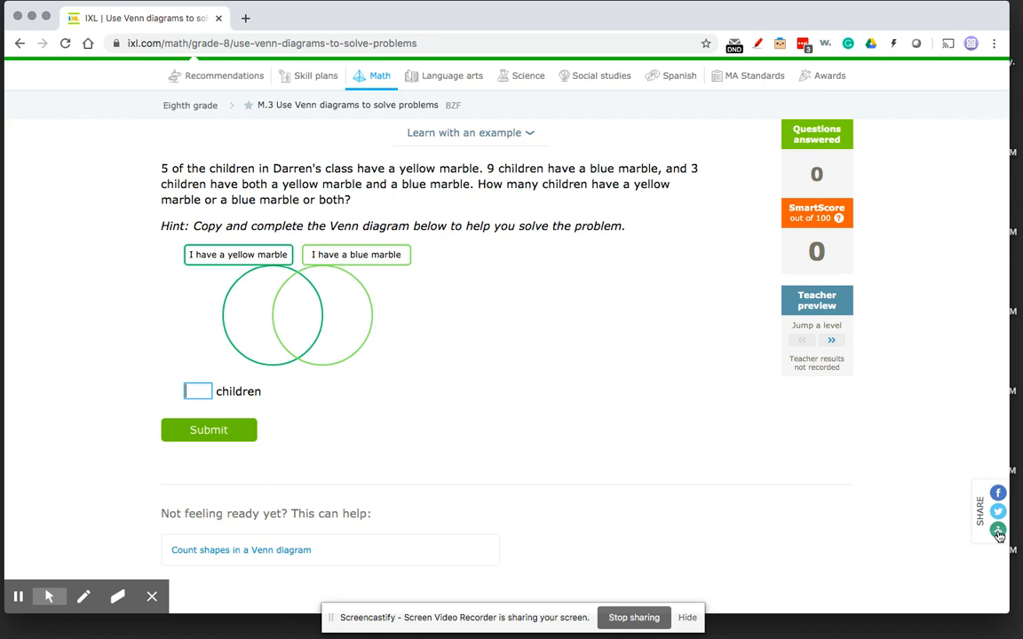
left_click(996, 532)
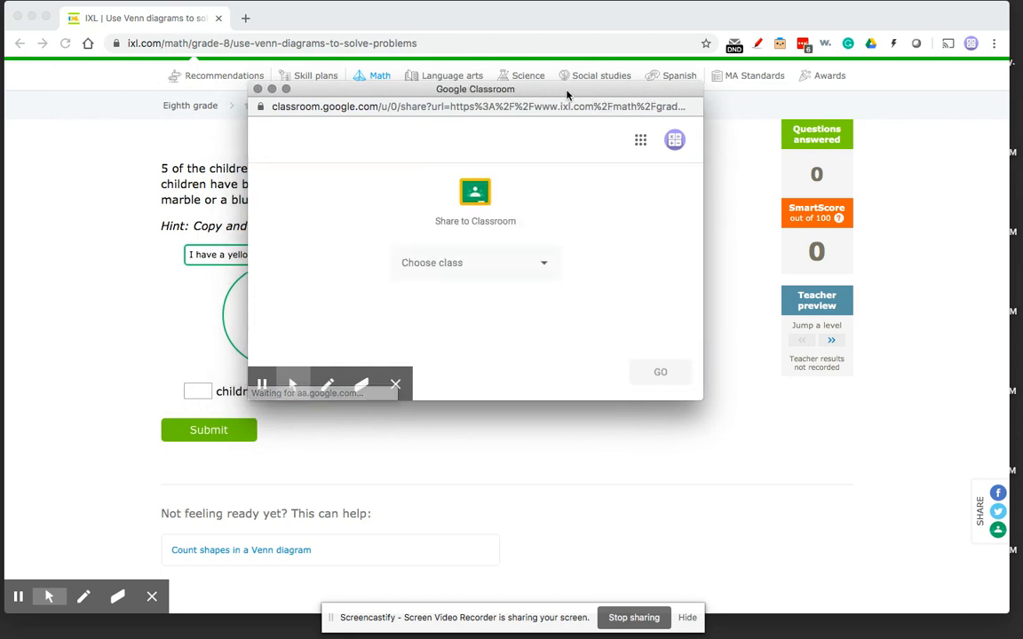
Step: Share to the First Year Algebra class with the Create assignment action
left_click(476, 263)
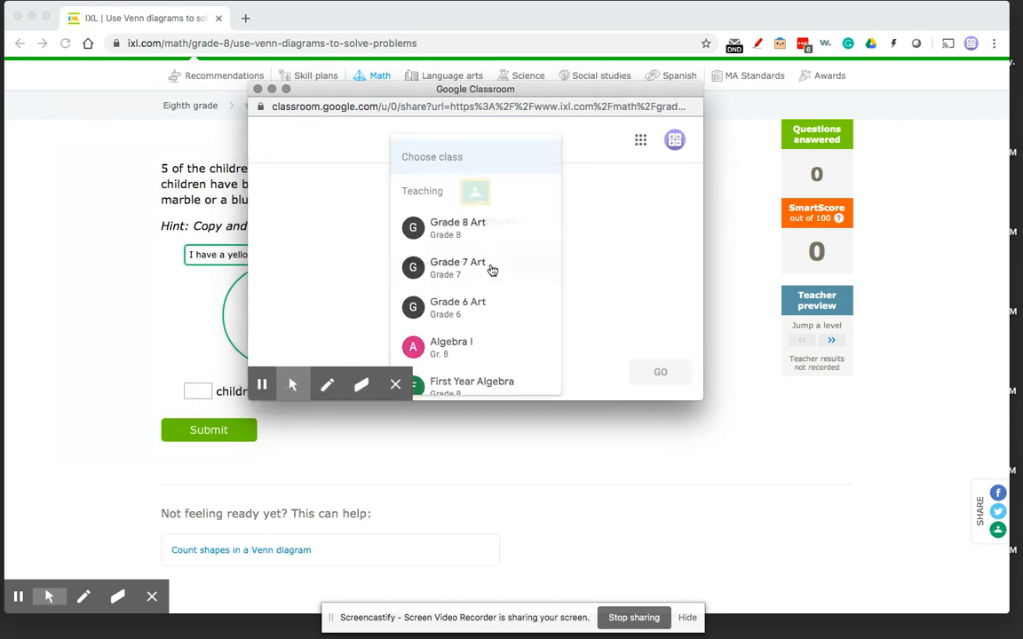
scroll("down", 3)
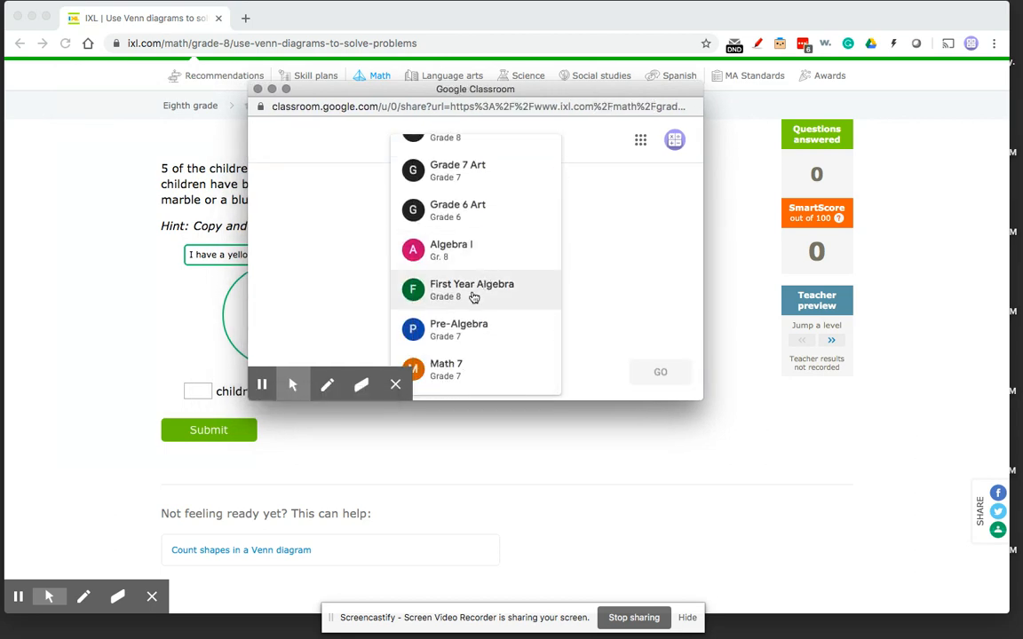
left_click(472, 290)
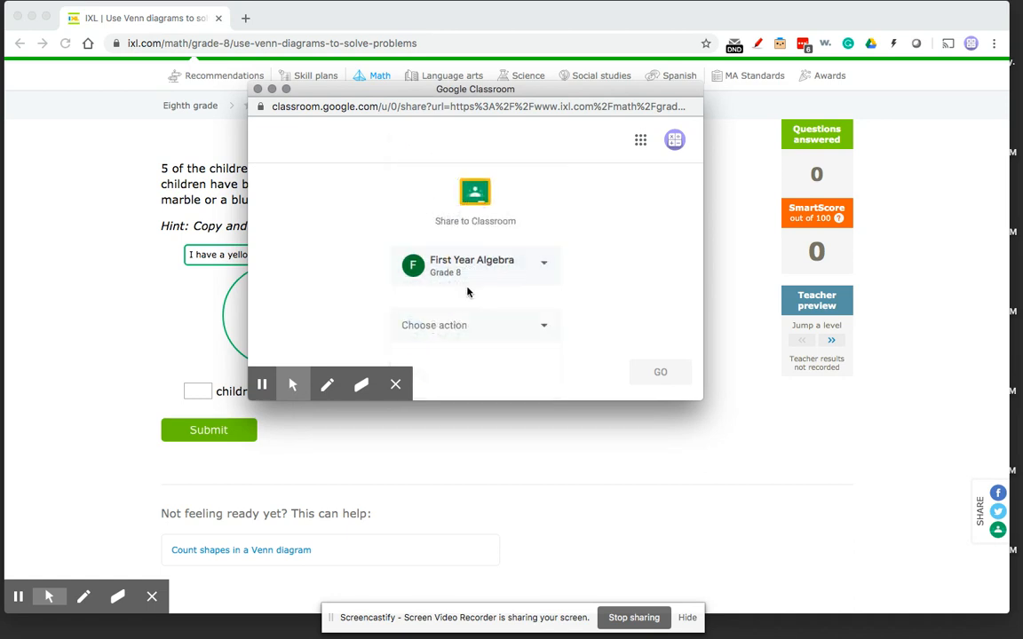
left_click(475, 325)
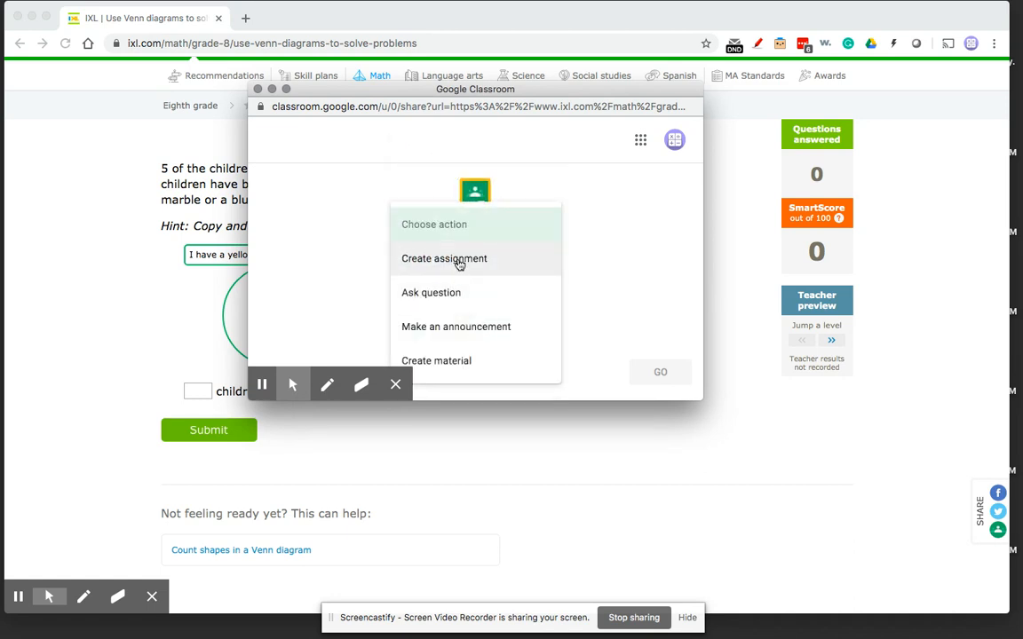
left_click(444, 258)
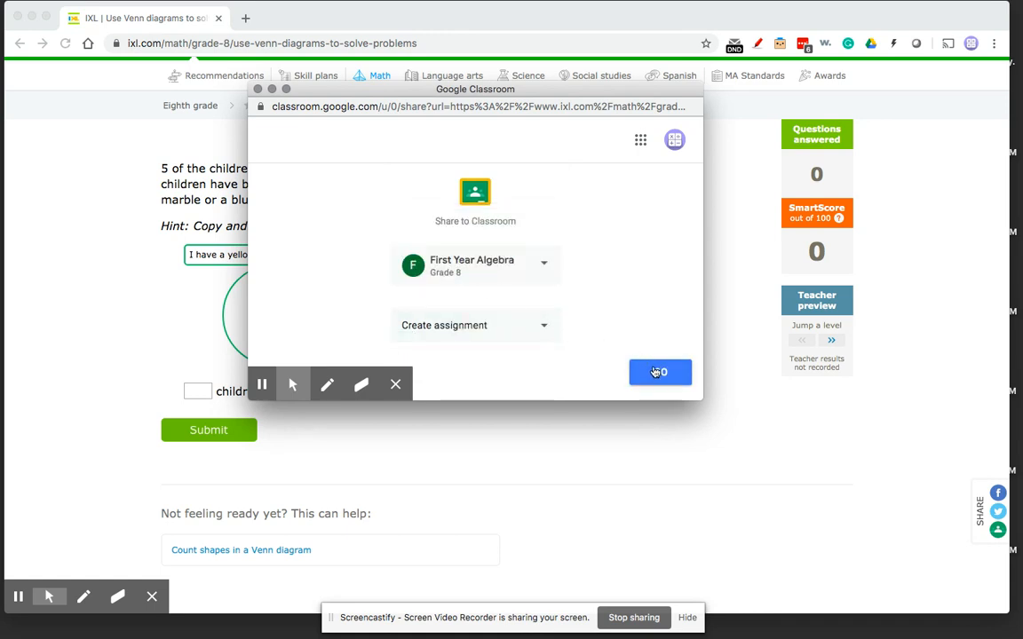
left_click(660, 372)
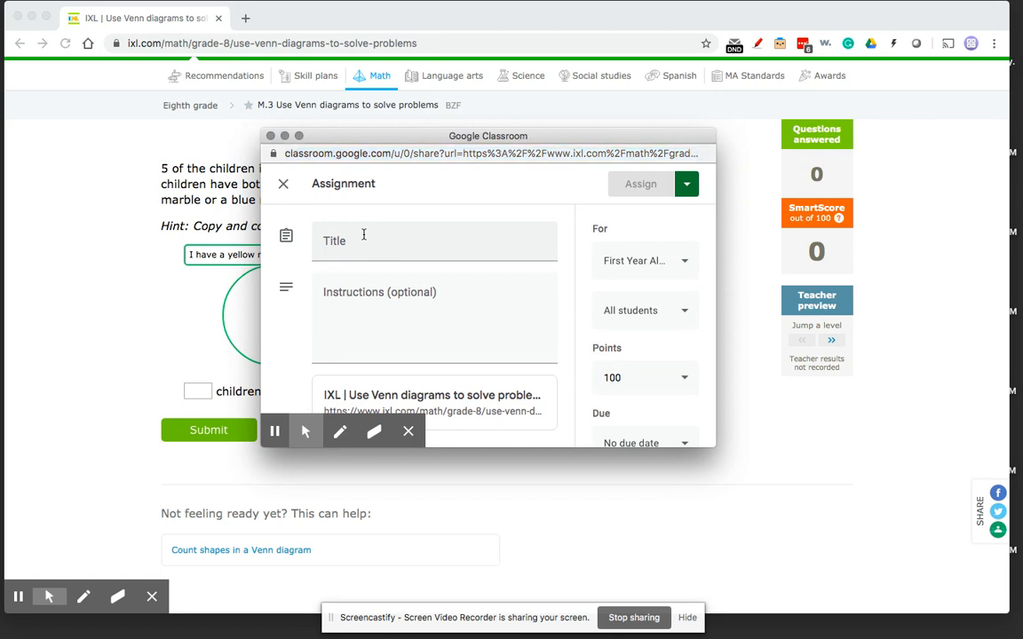
Step: Title the assignment 'IXL Grade 8 M.3 Venn Diagrams' and add a 'Please ignore this' practice note
type("IXL Grade 8 M.3 V")
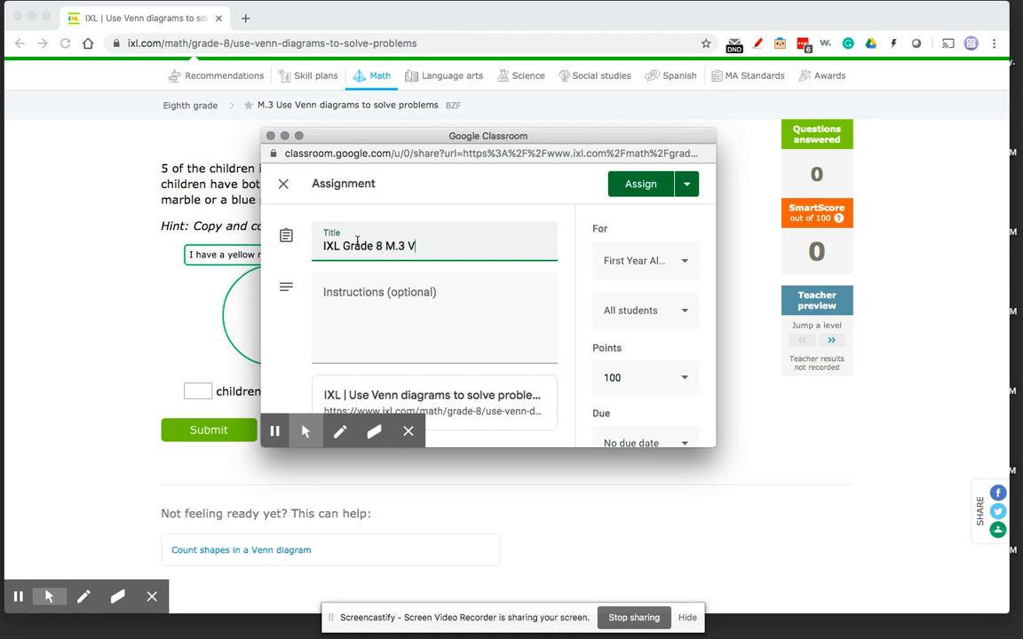
type("enn Diagrams")
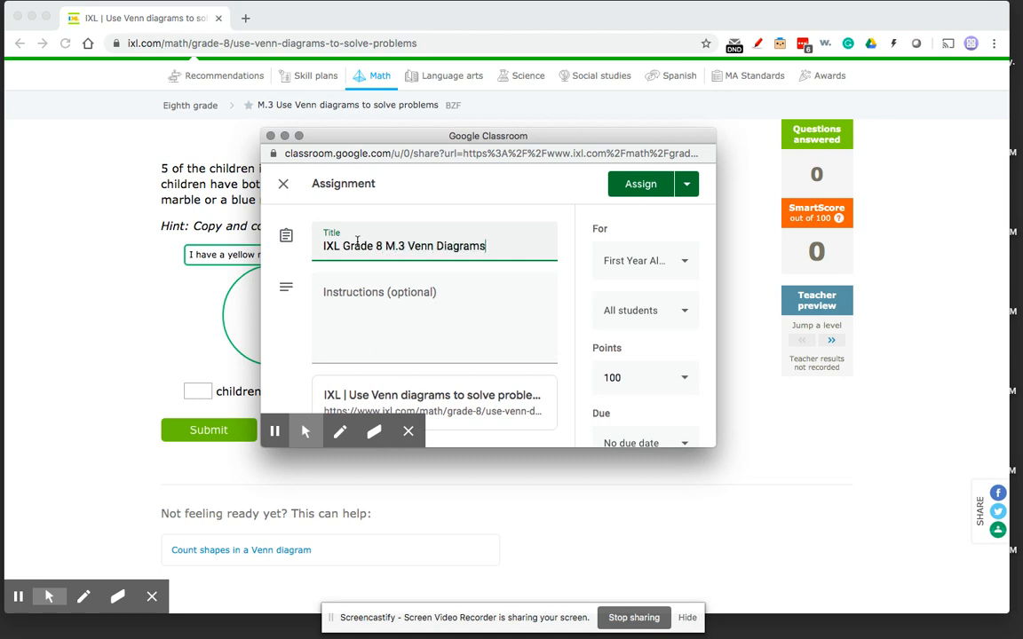
left_click(426, 315)
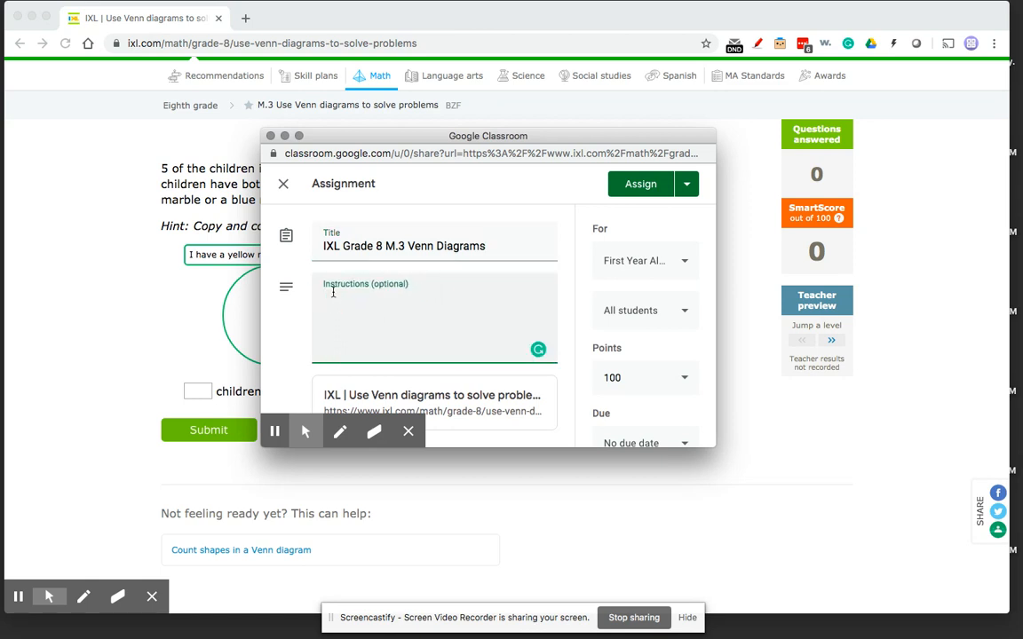
type("P")
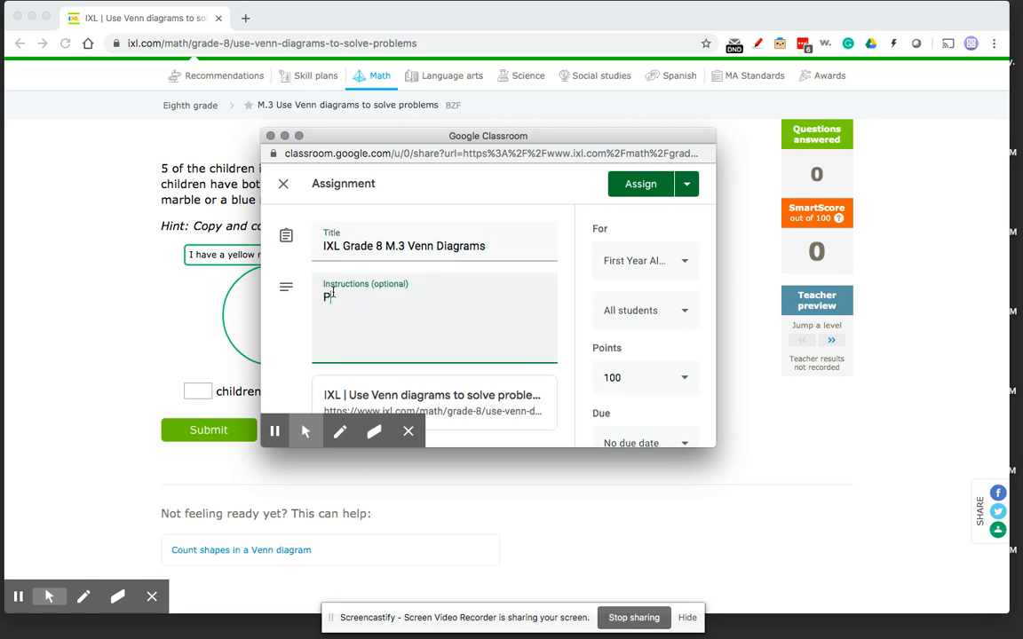
type("lease ignore this - it is just a practice run....")
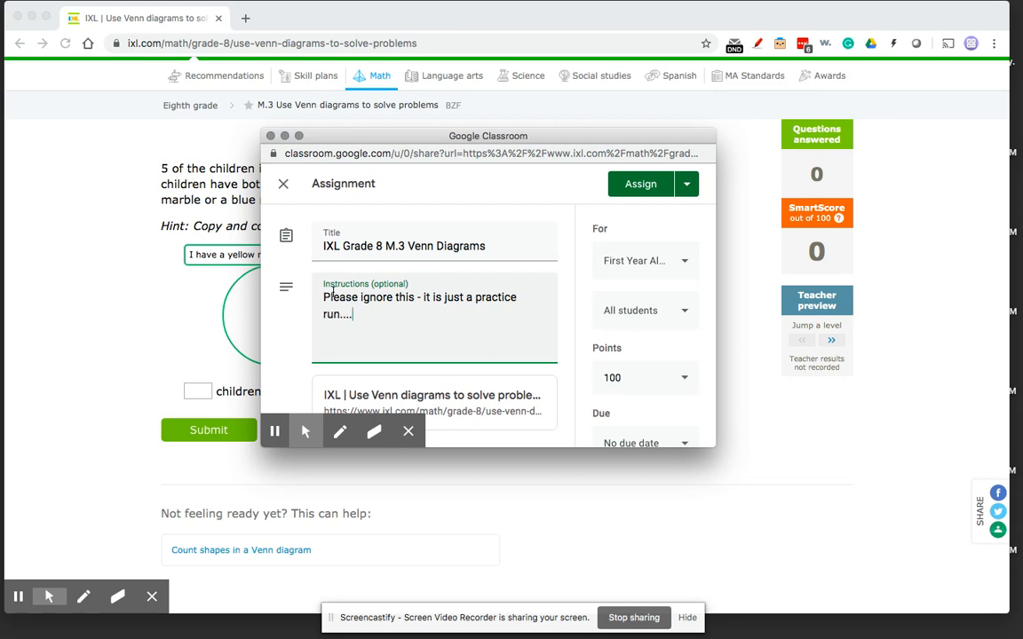
scroll("down", 3)
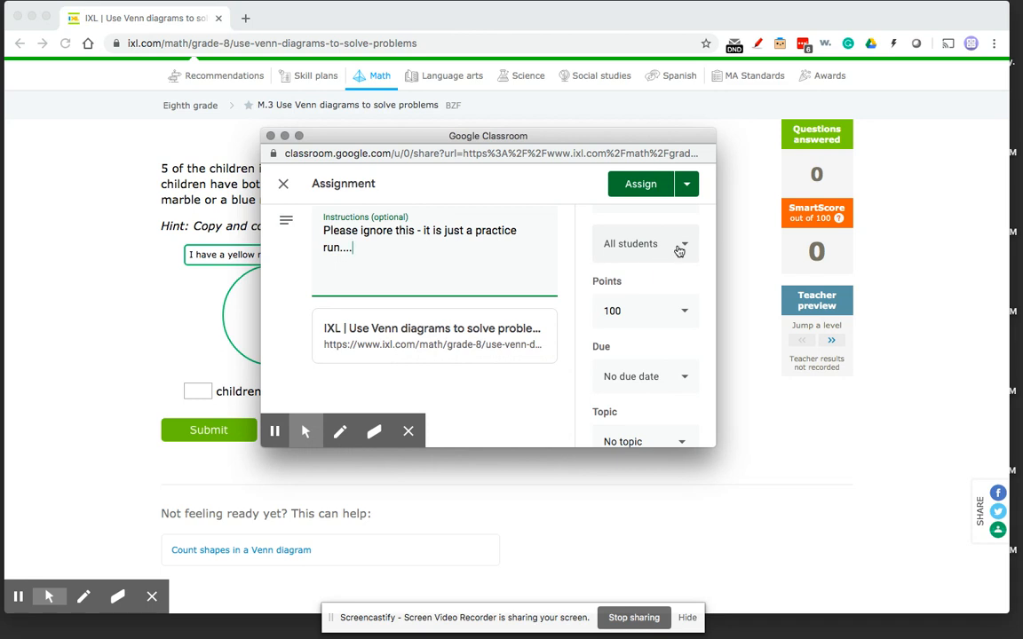
Step: Set the assignment due date to Tuesday, March 31
left_click(646, 243)
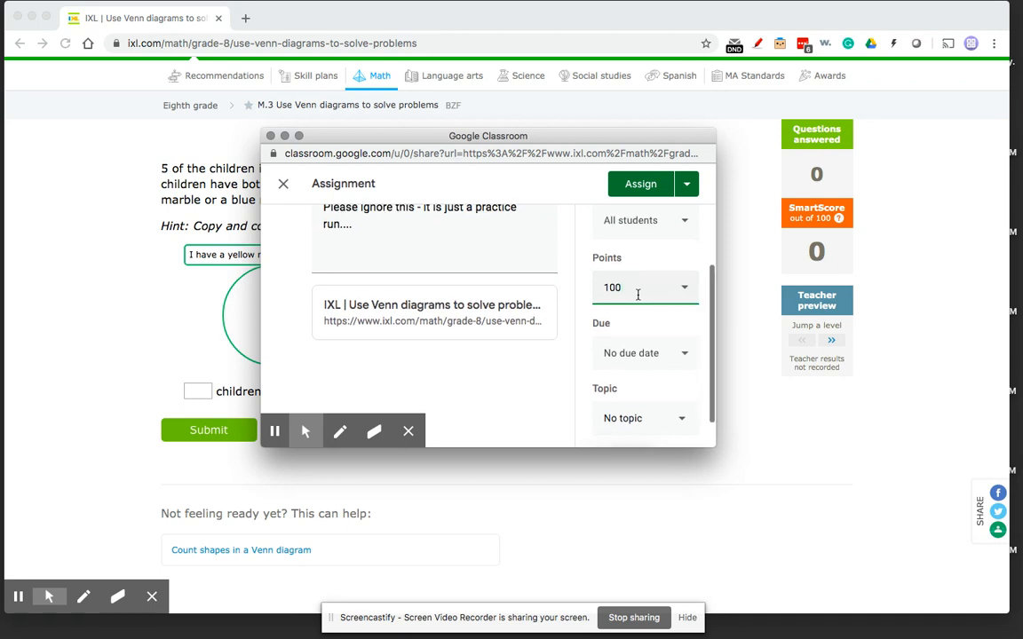
scroll("down", 3)
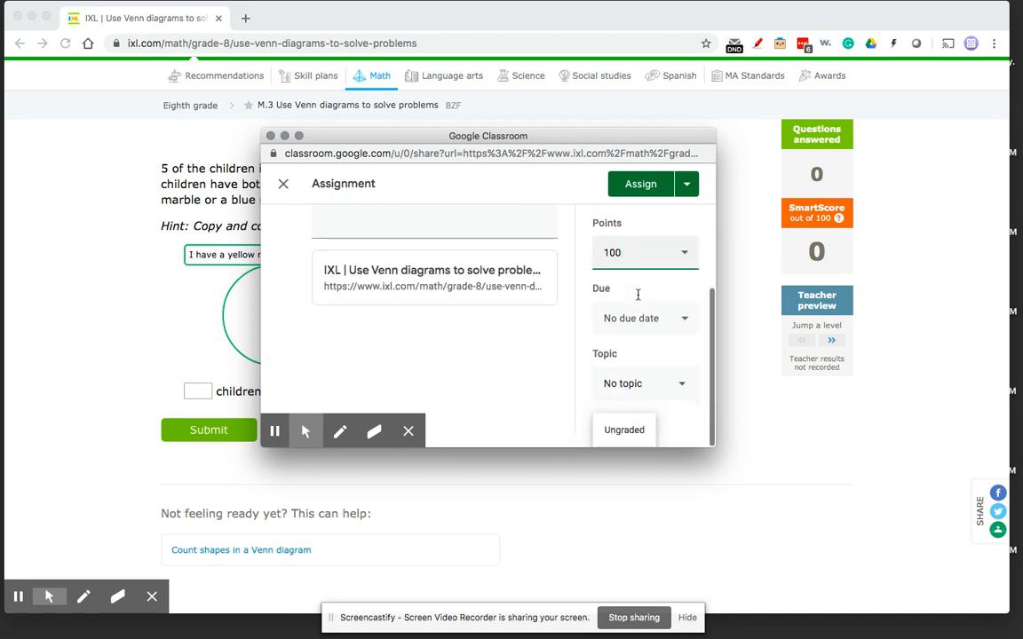
mouse_move(637, 321)
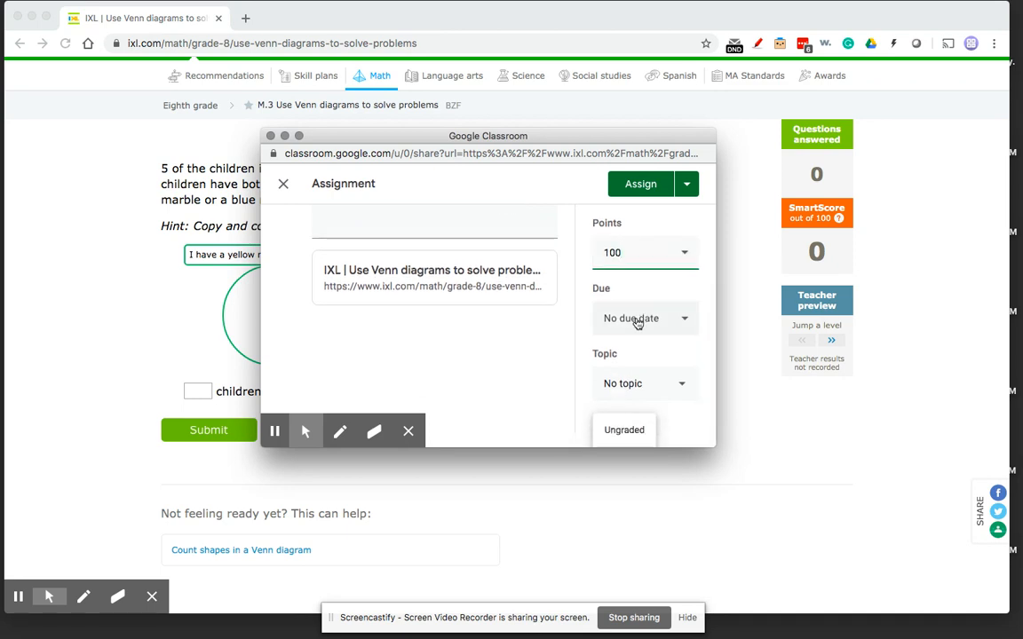
left_click(645, 318)
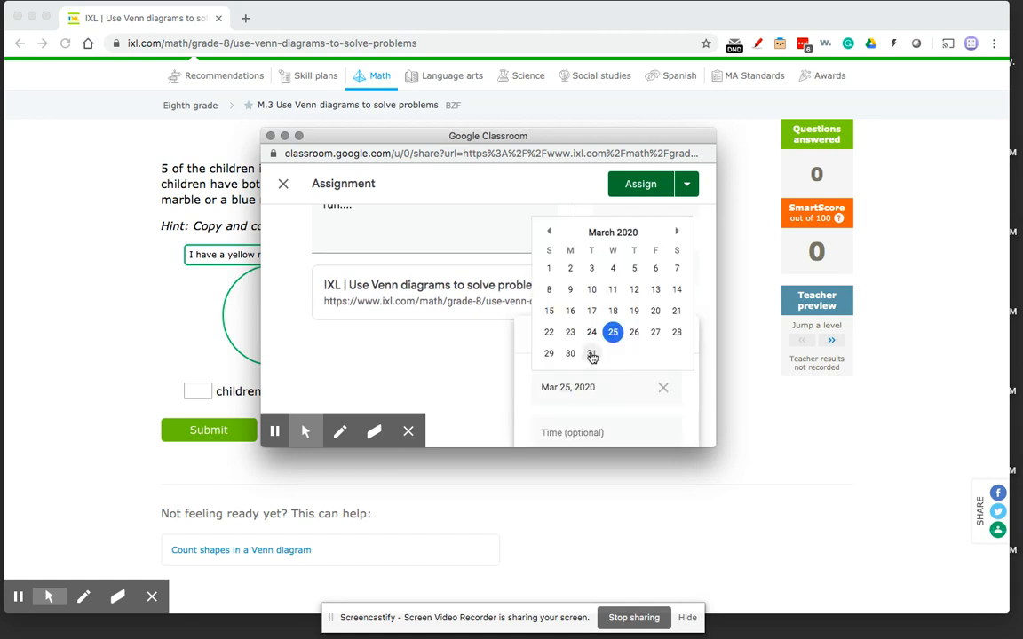
left_click(591, 354)
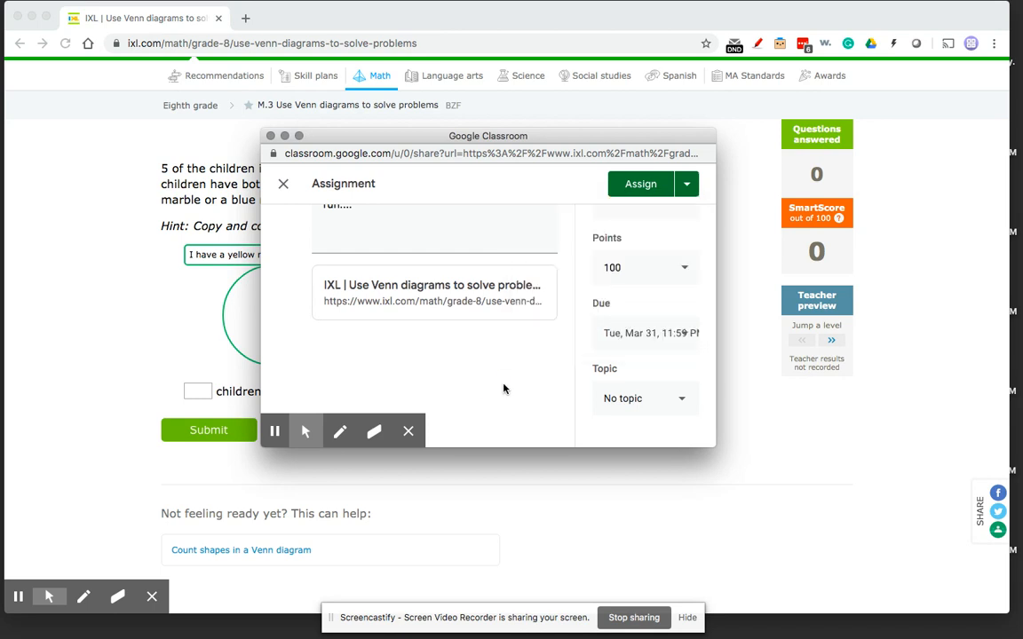
Step: Create the topic 'Remote Learning' for the assignment
left_click(645, 399)
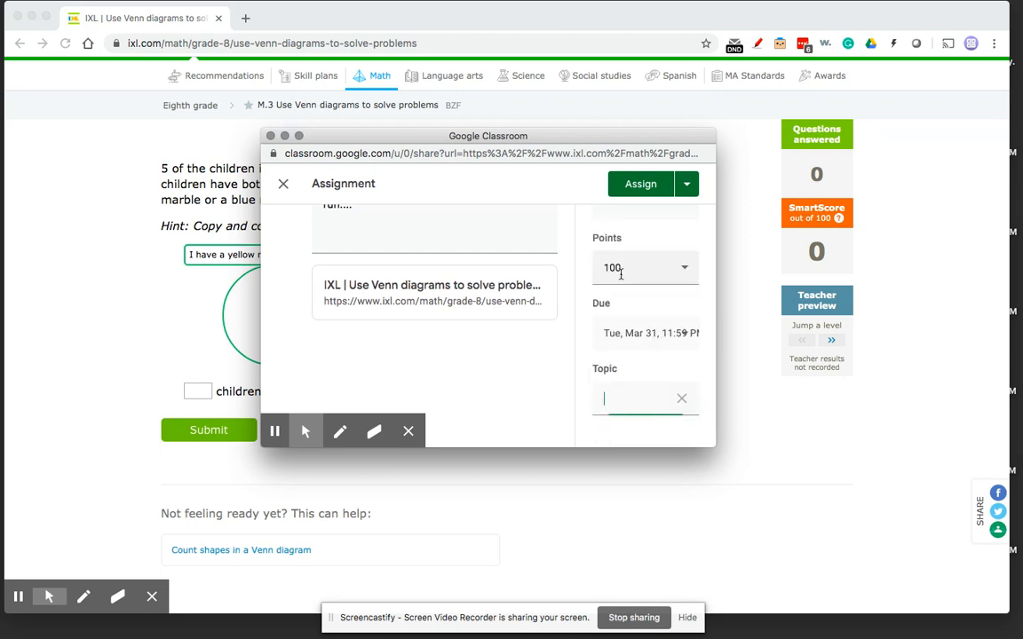
type("Remote")
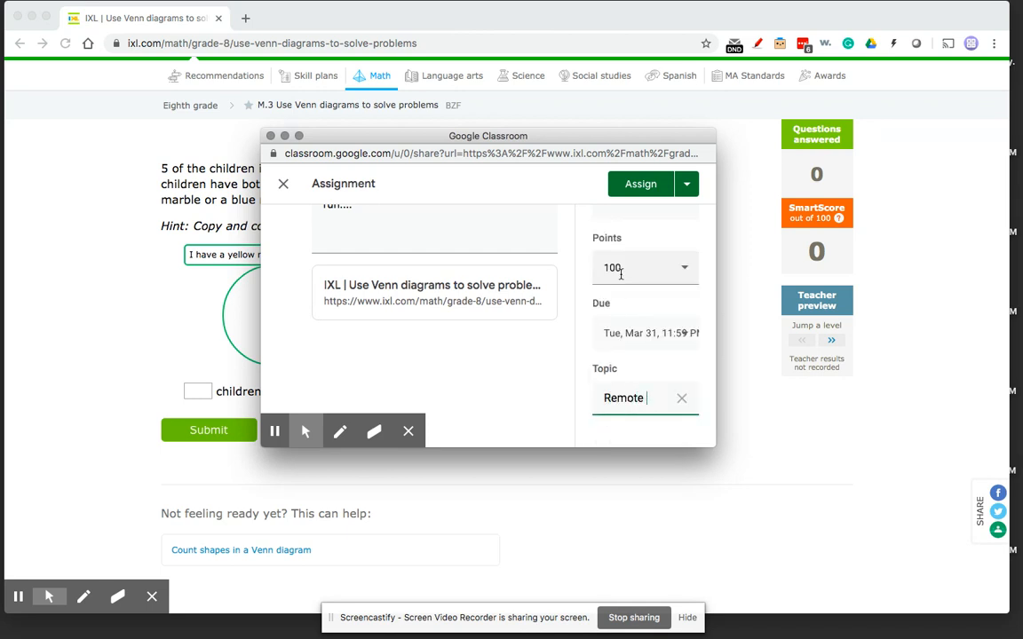
type("Learning")
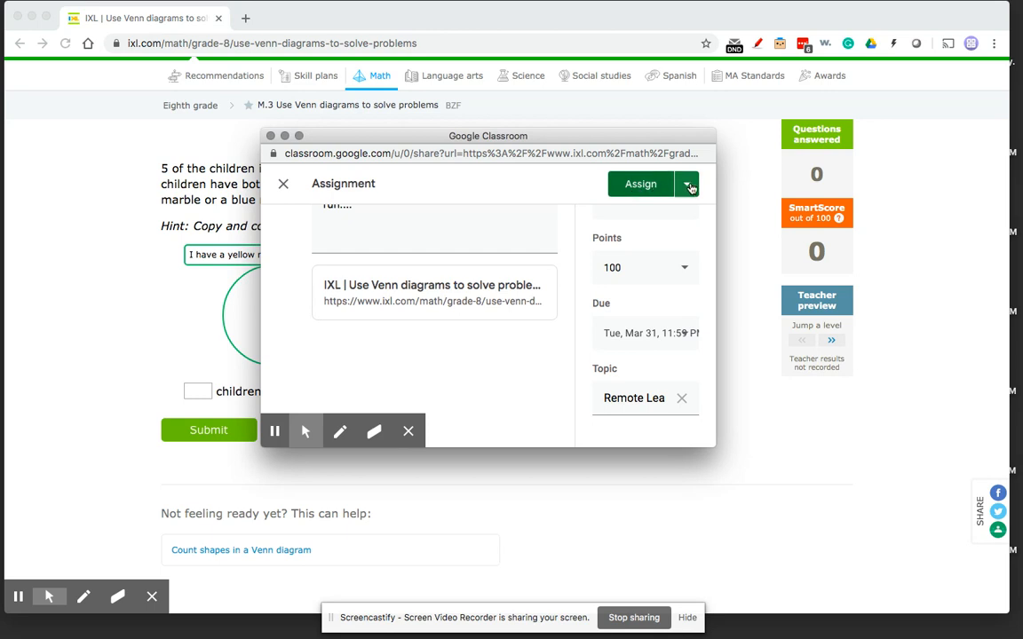
Step: Dismiss the schedule option and assign the Venn diagram assignment to the class now
left_click(688, 184)
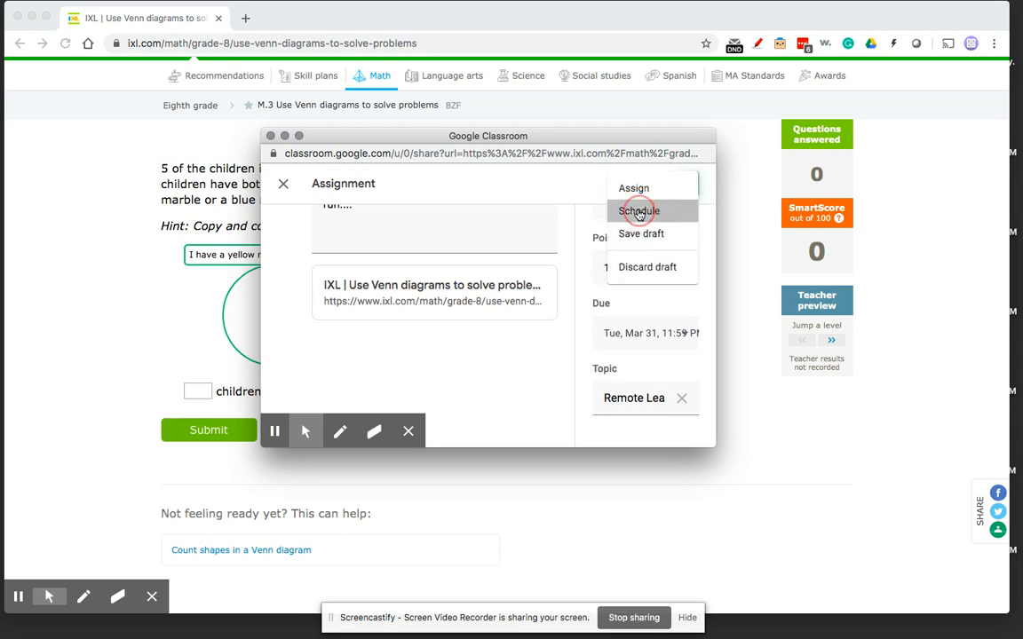
left_click(638, 210)
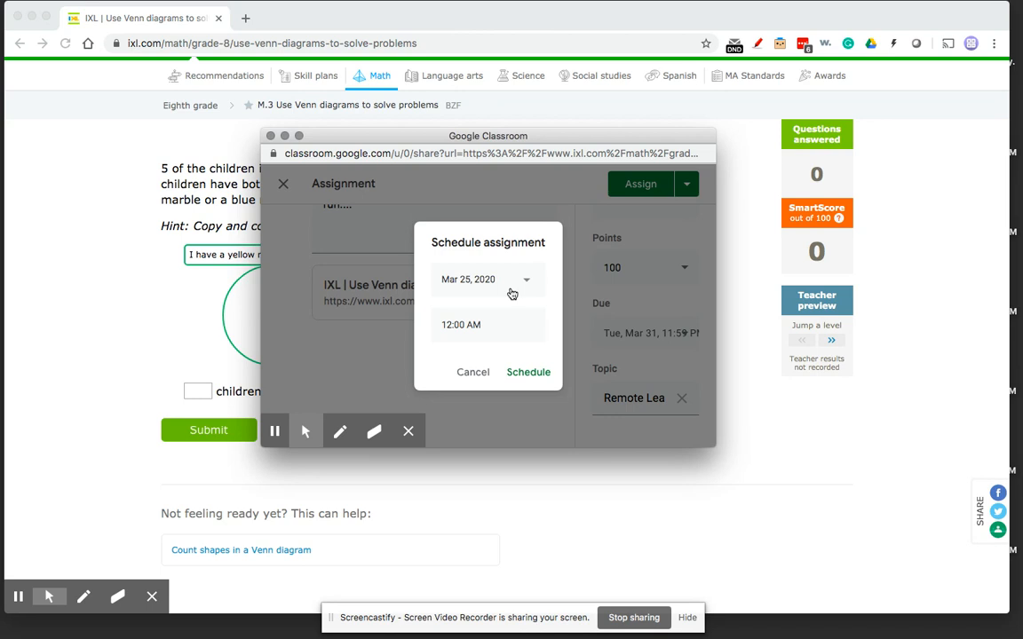
mouse_move(528, 373)
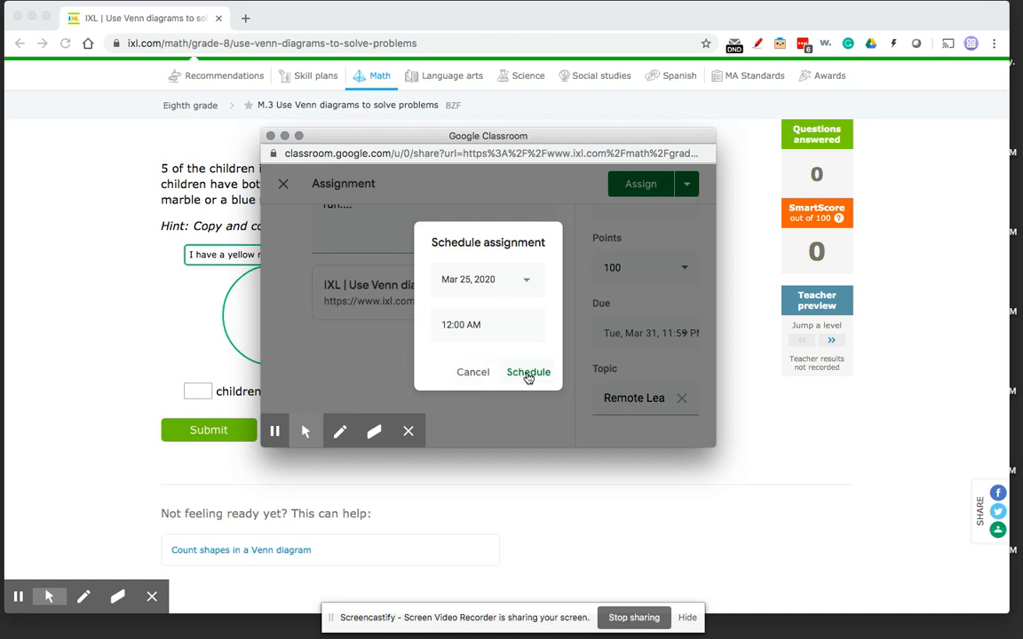
left_click(528, 372)
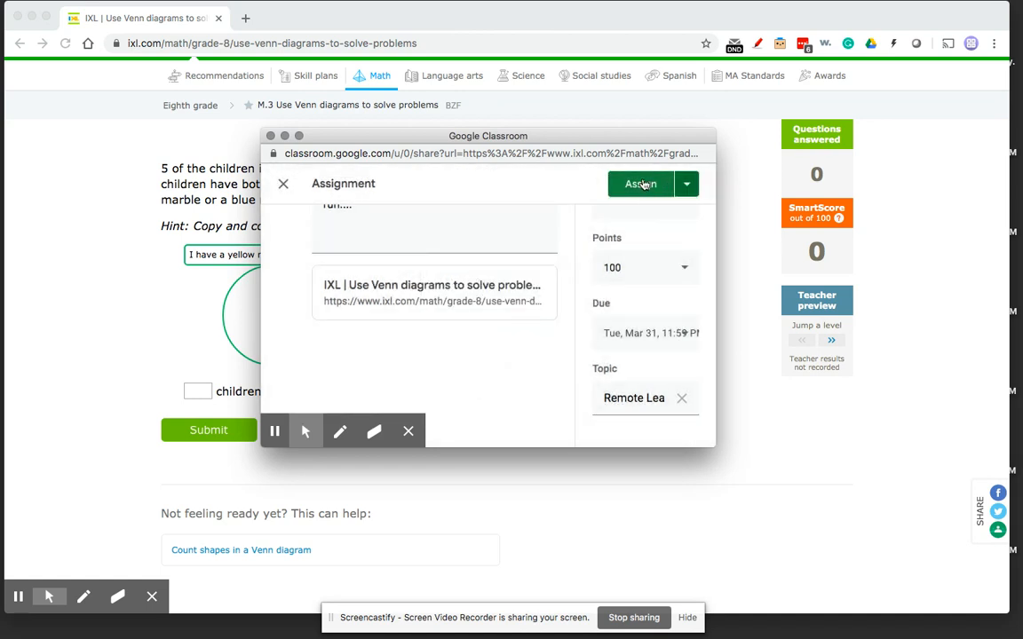
left_click(640, 184)
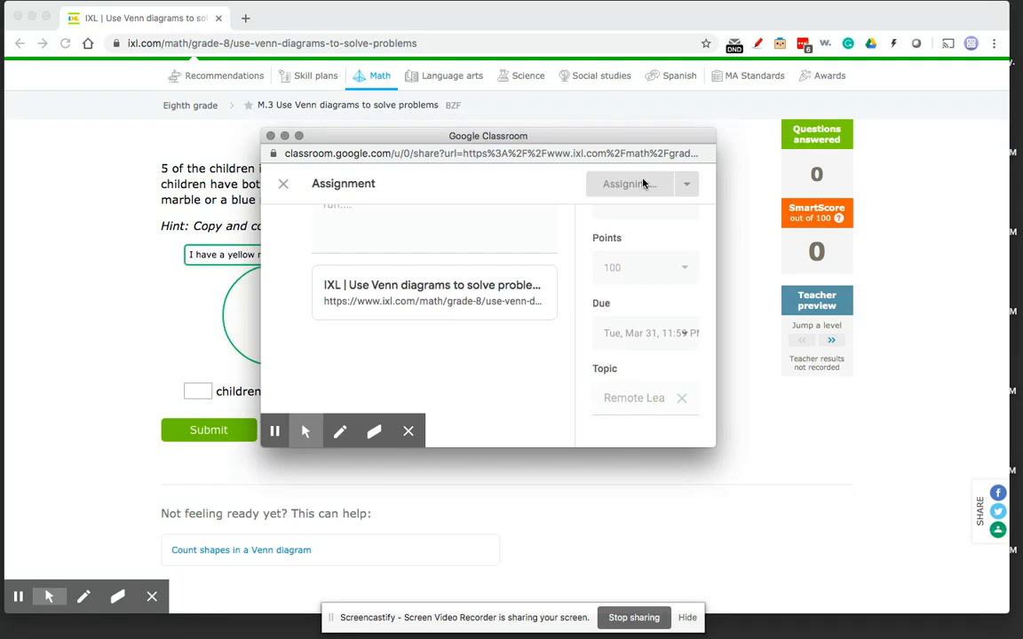
left_click(629, 184)
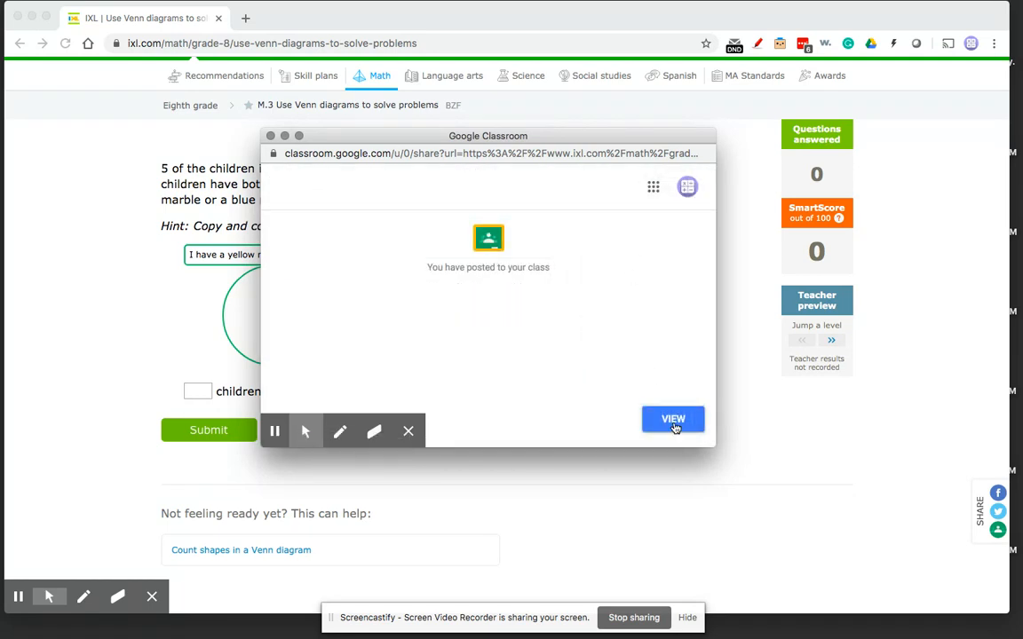
Step: Expand the IXL Grade 8 M.3 Venn Diagrams assignment on the First Year Algebra Classwork page
left_click(672, 419)
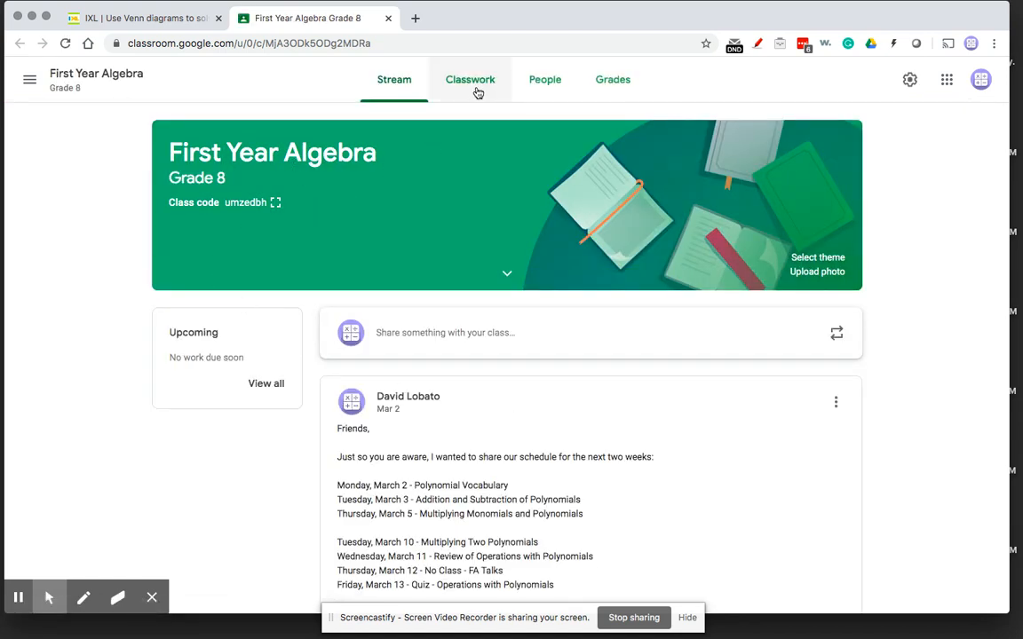
left_click(469, 80)
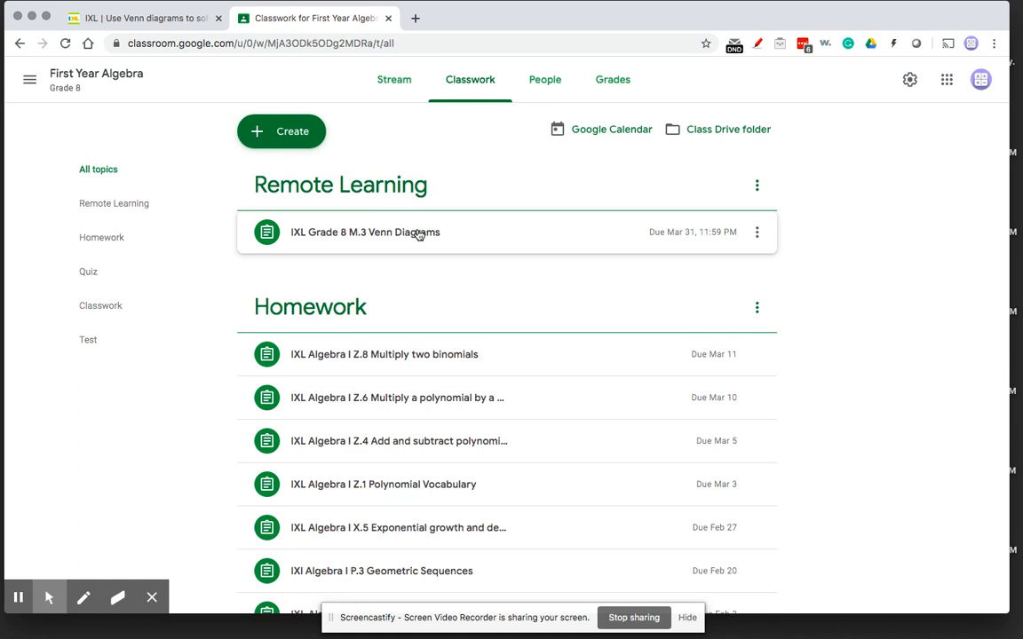
left_click(365, 232)
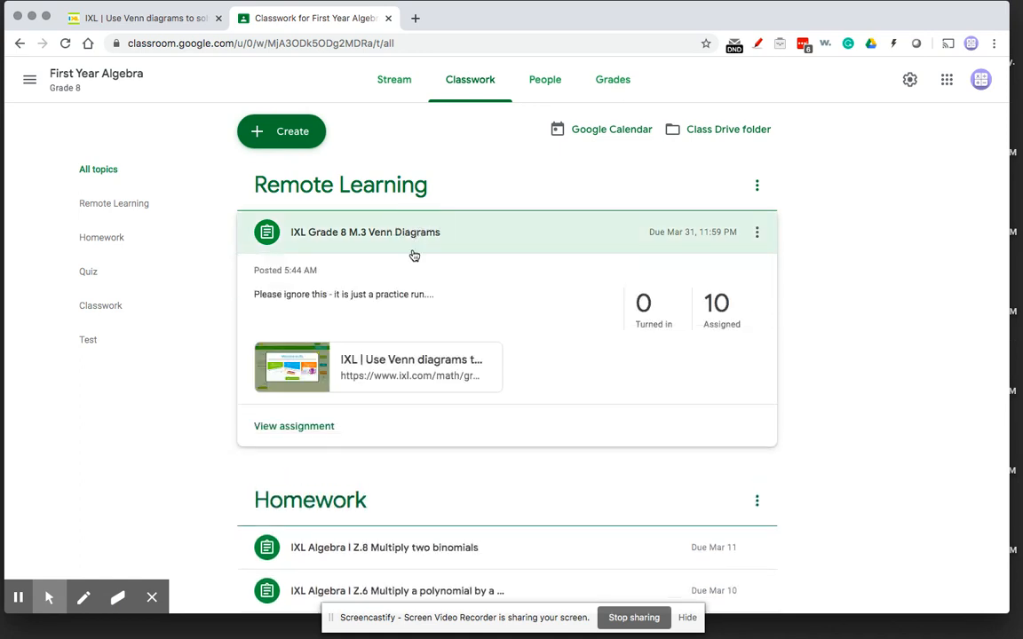
mouse_move(408, 297)
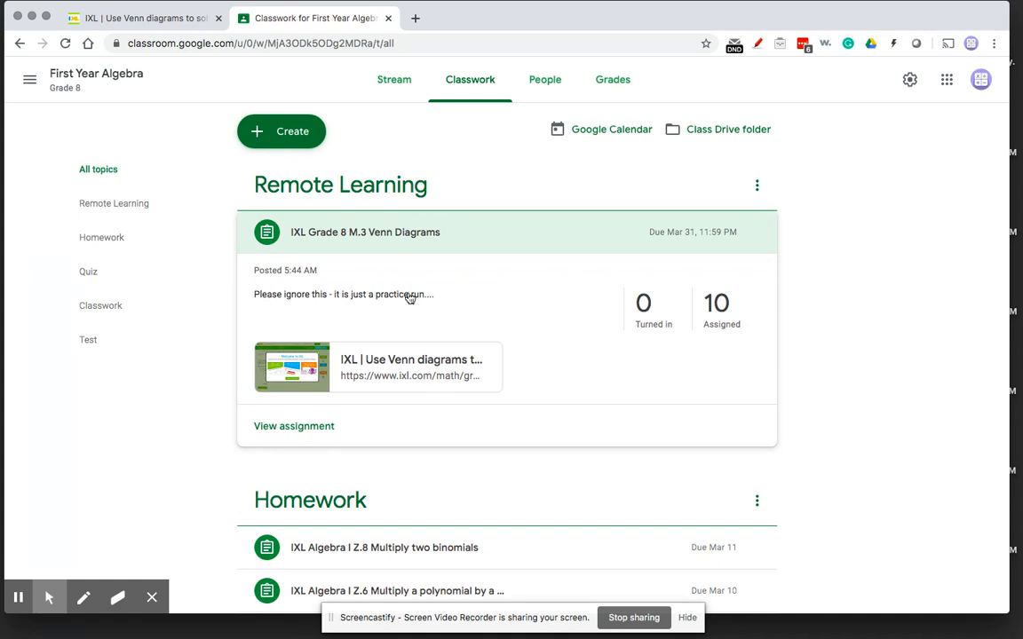
mouse_move(410, 370)
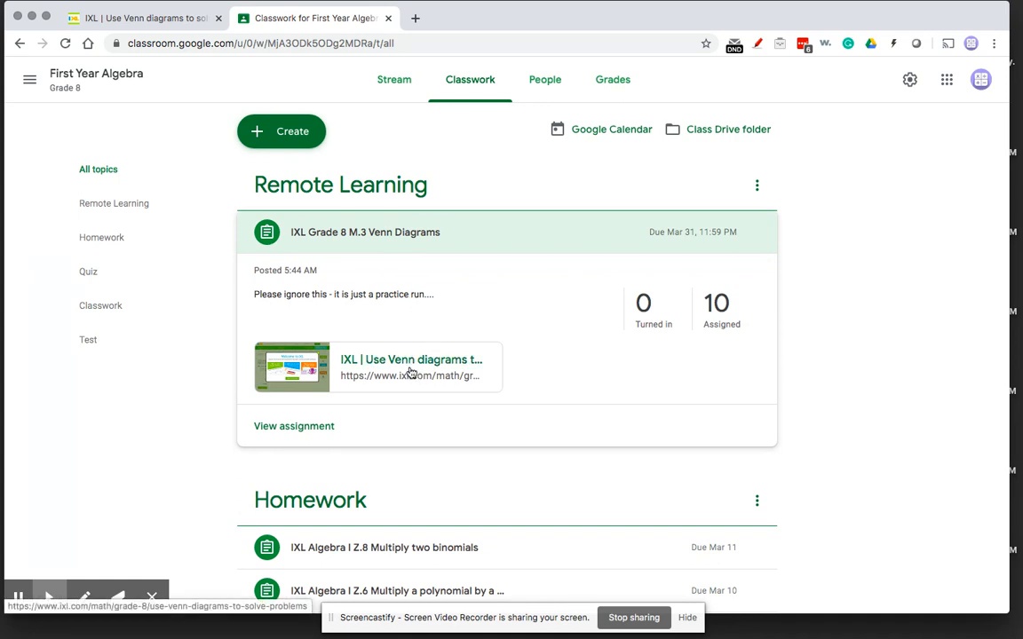
mouse_move(410, 375)
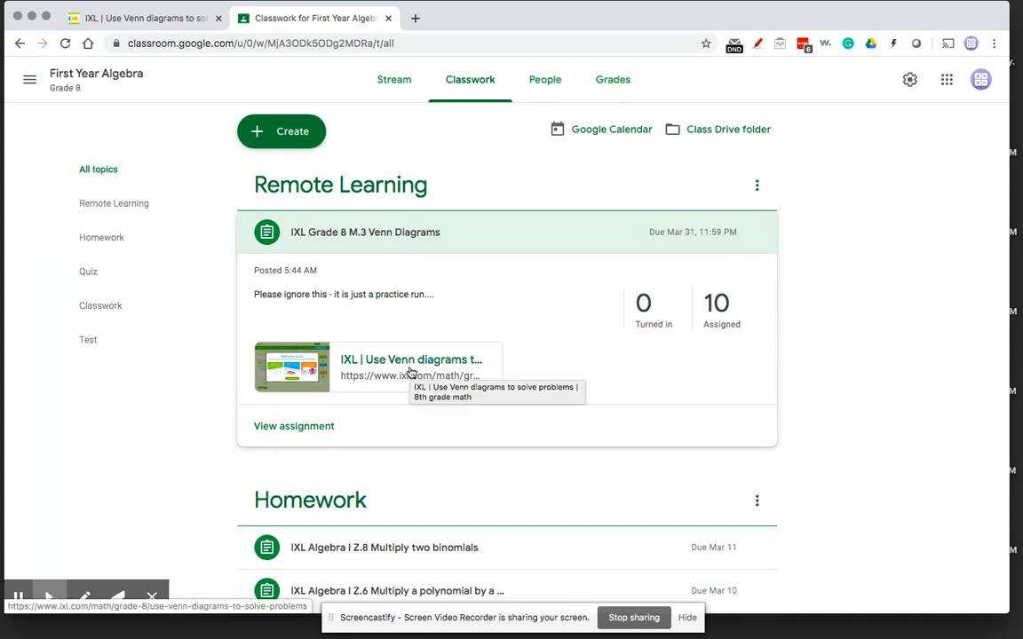
left_click(411, 359)
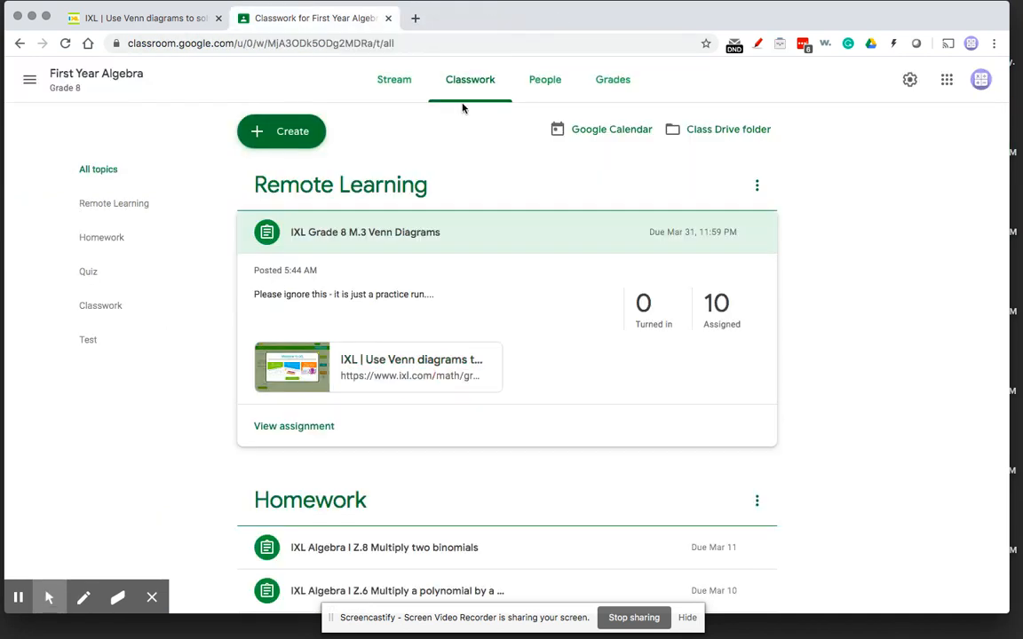
mouse_move(620, 131)
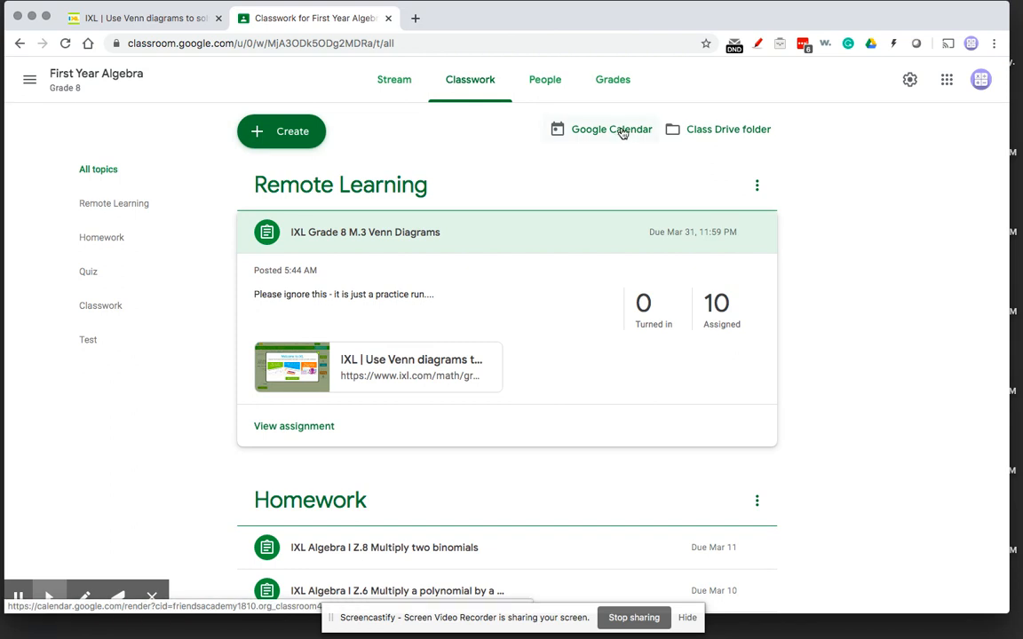
Step: Find the assignment at 11:59 PM Tuesday, March 31 in the class calendar's next week
left_click(612, 129)
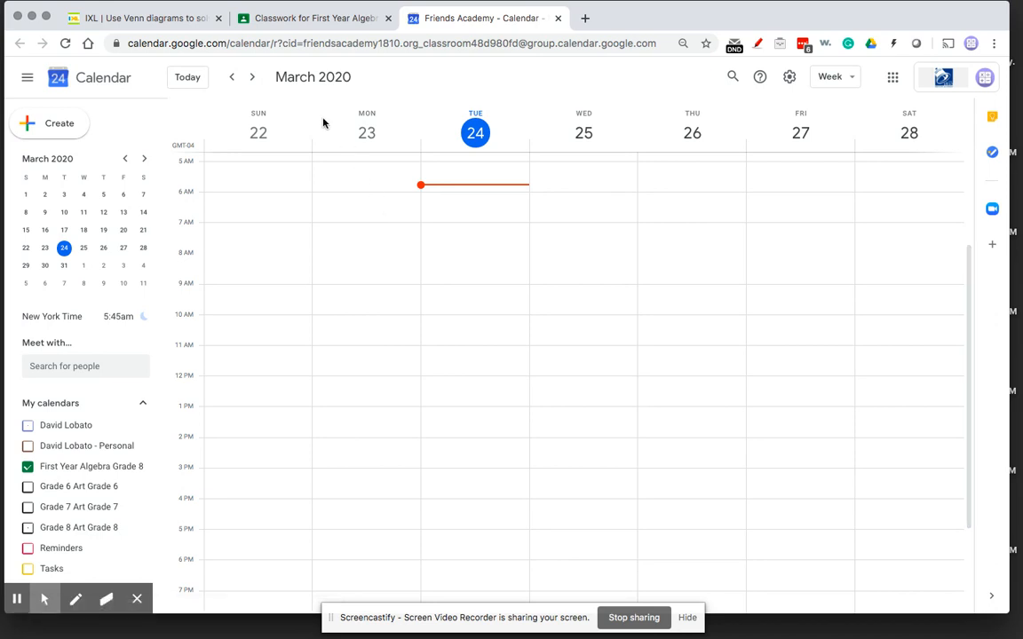
left_click(253, 77)
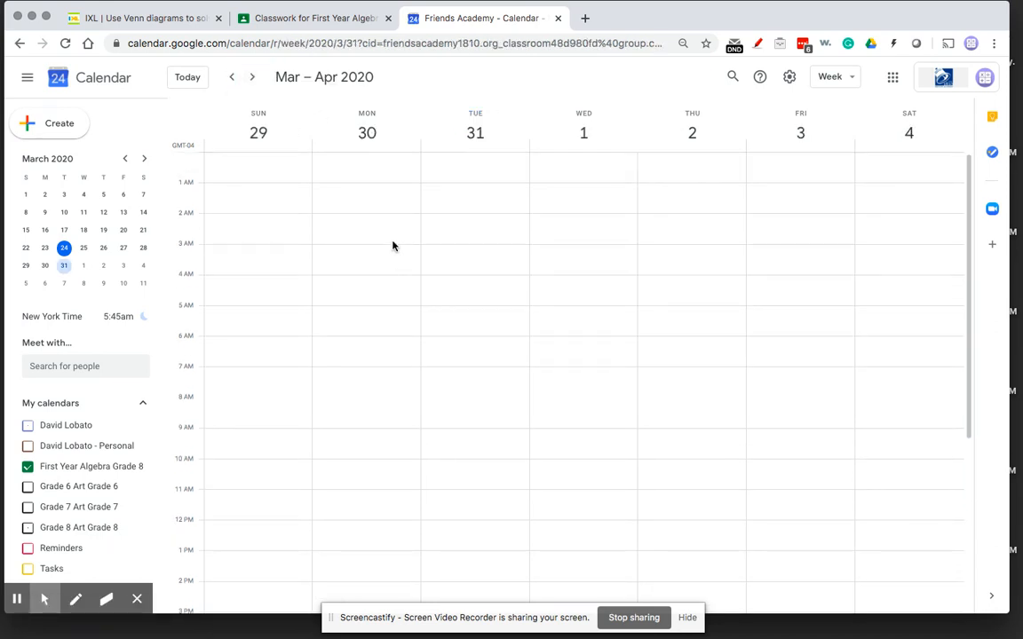
scroll("down", 3)
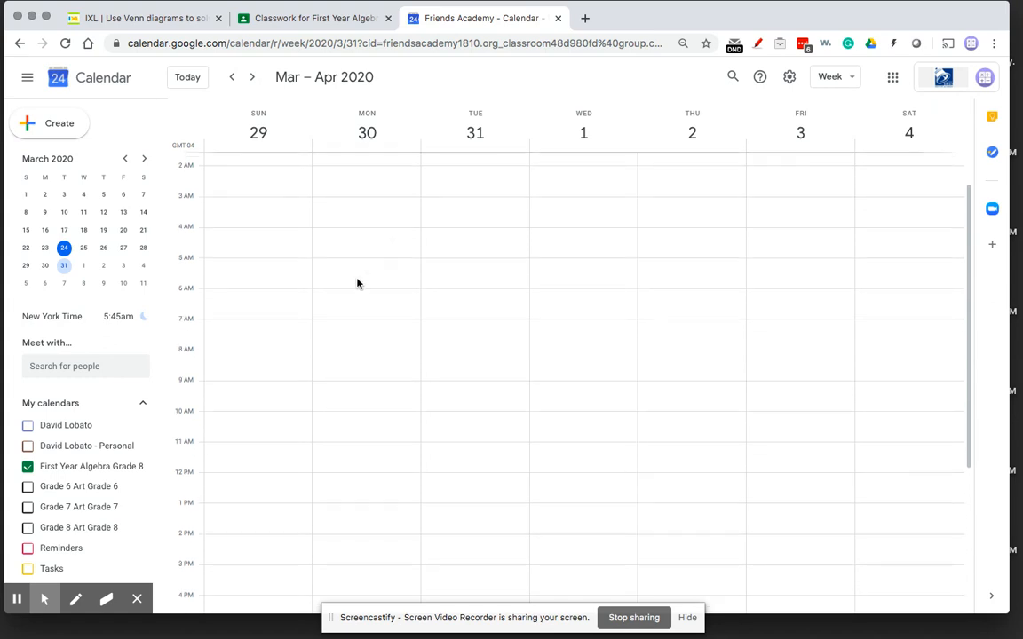
left_click(311, 17)
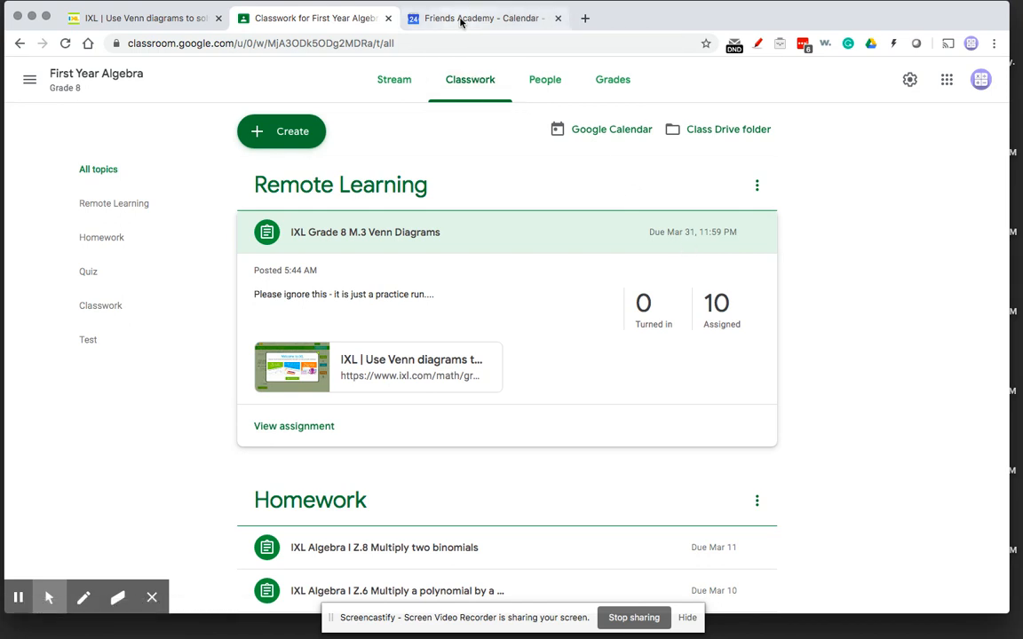
left_click(500, 17)
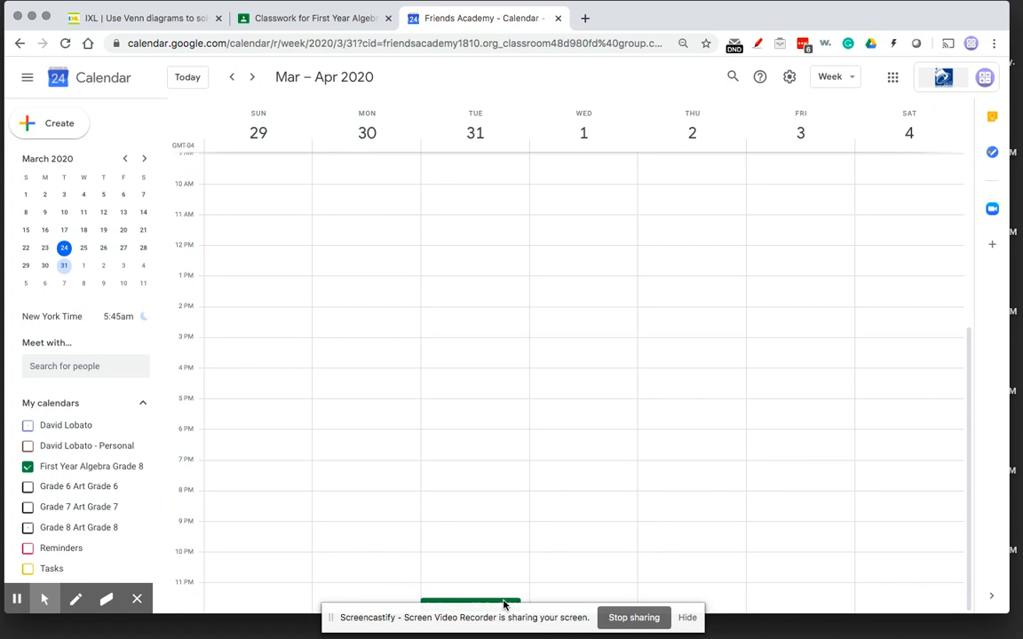
mouse_move(504, 572)
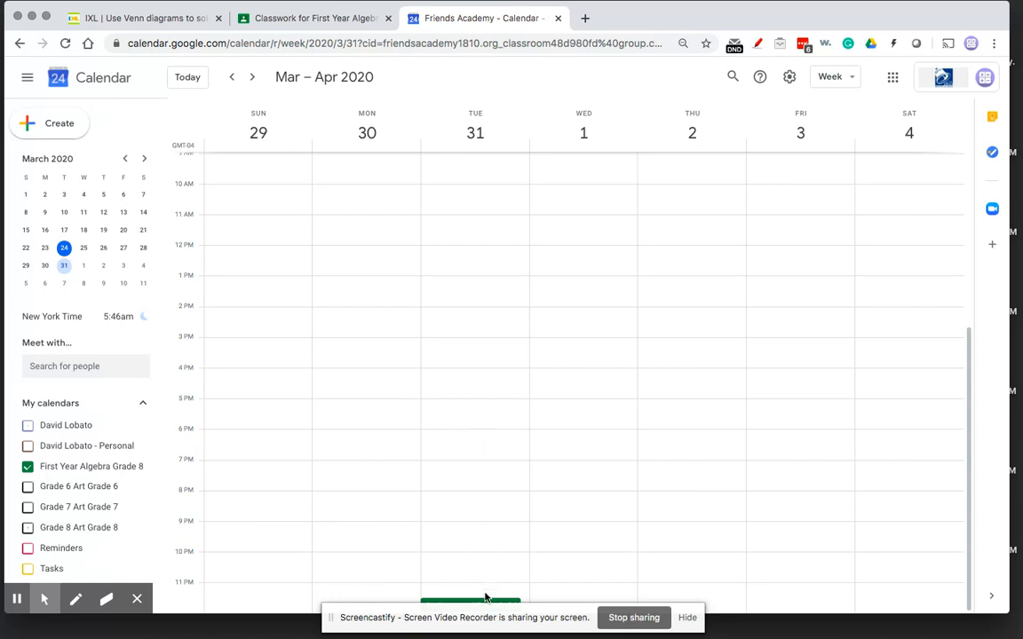
scroll("up", 3)
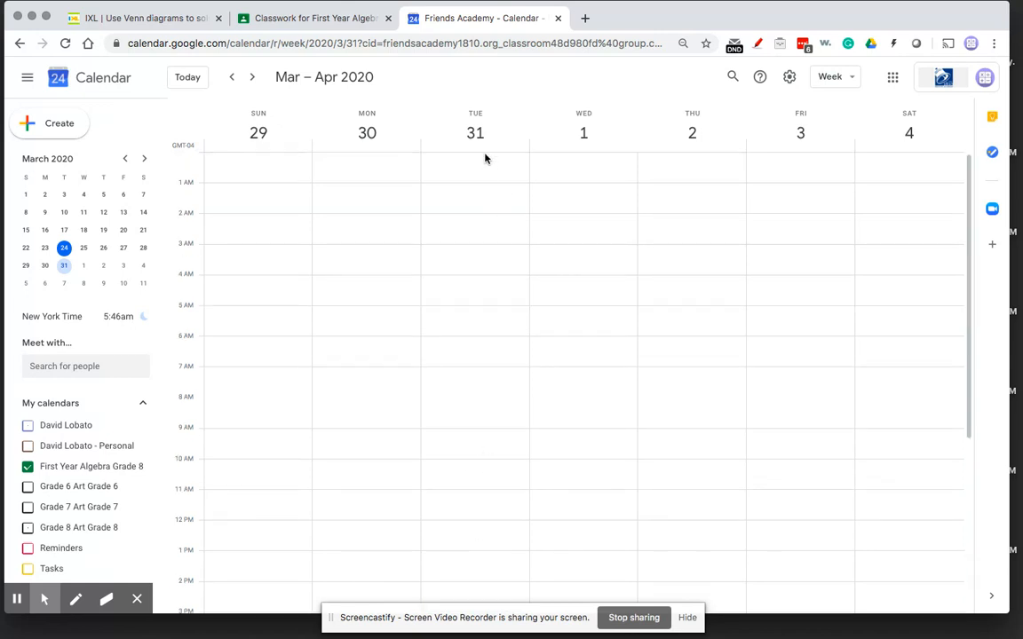
scroll("down", 3)
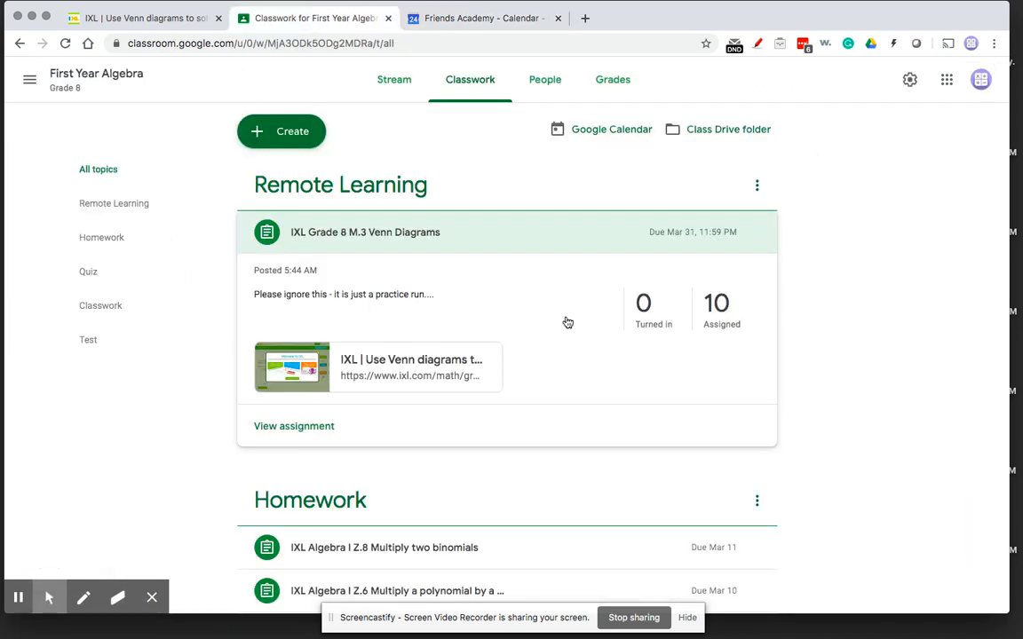
Step: Edit the assignment to clear its 11:59 PM due time and save
left_click(755, 232)
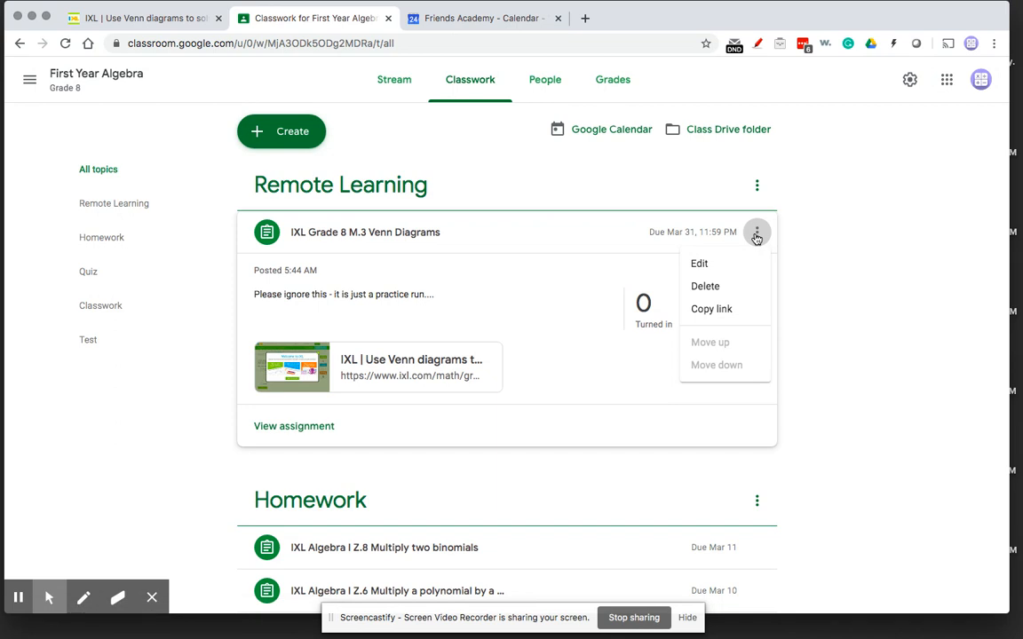
left_click(699, 263)
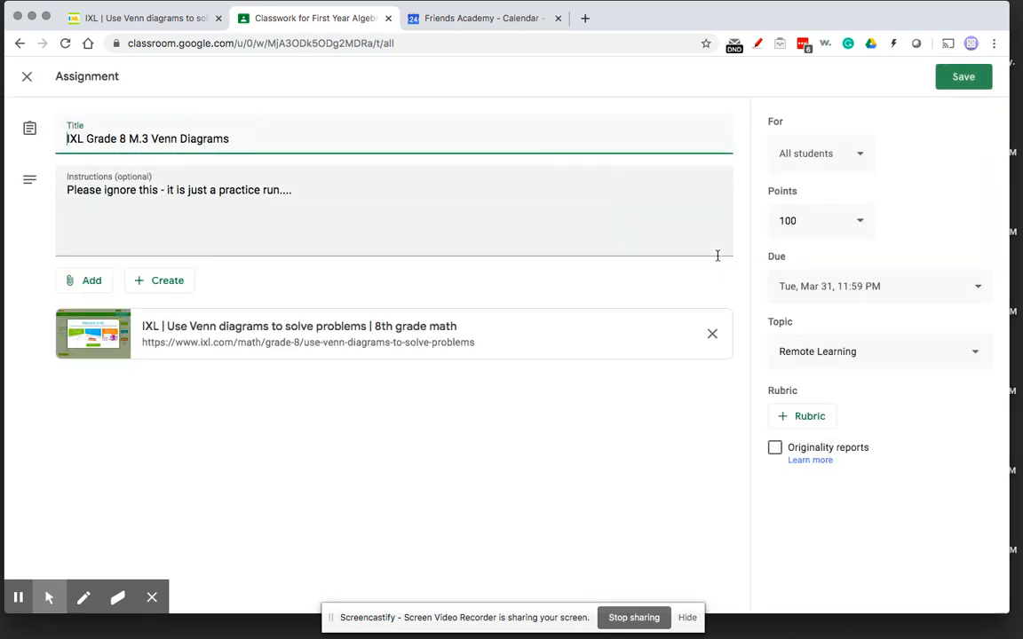
mouse_move(919, 293)
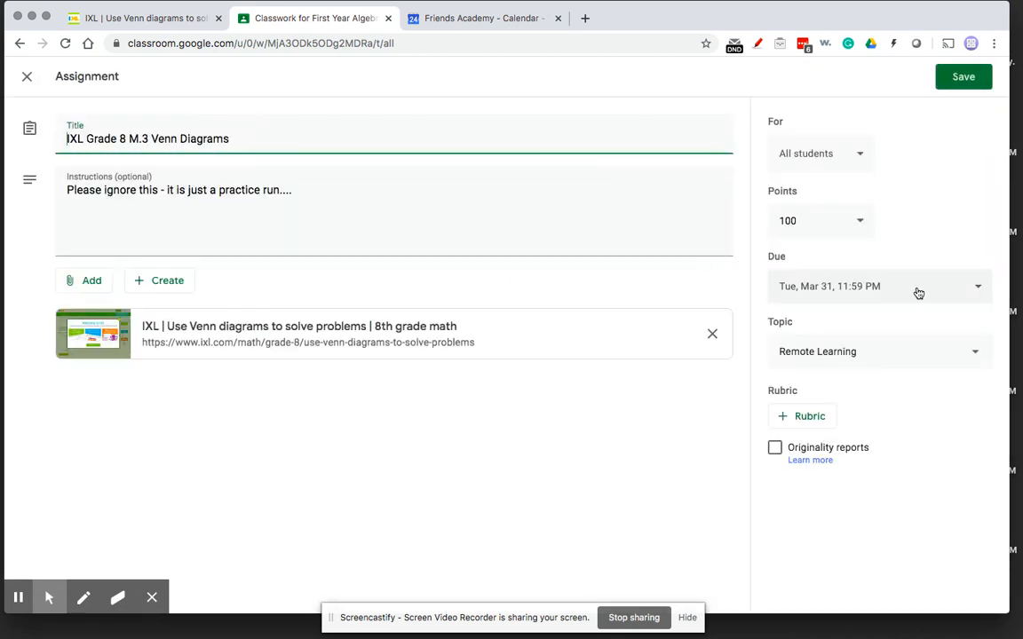
left_click(918, 286)
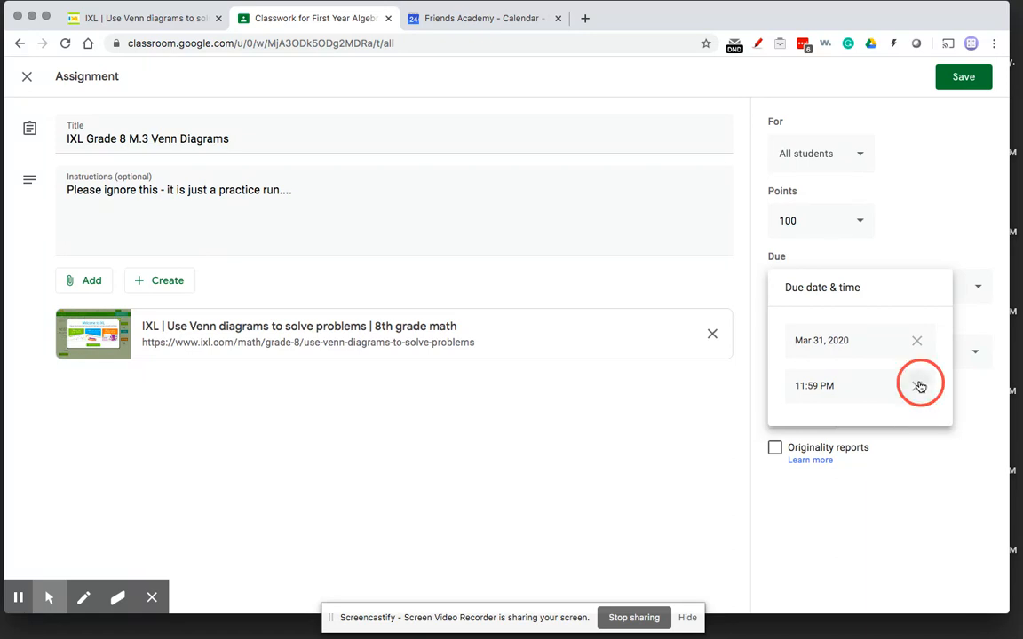
left_click(962, 77)
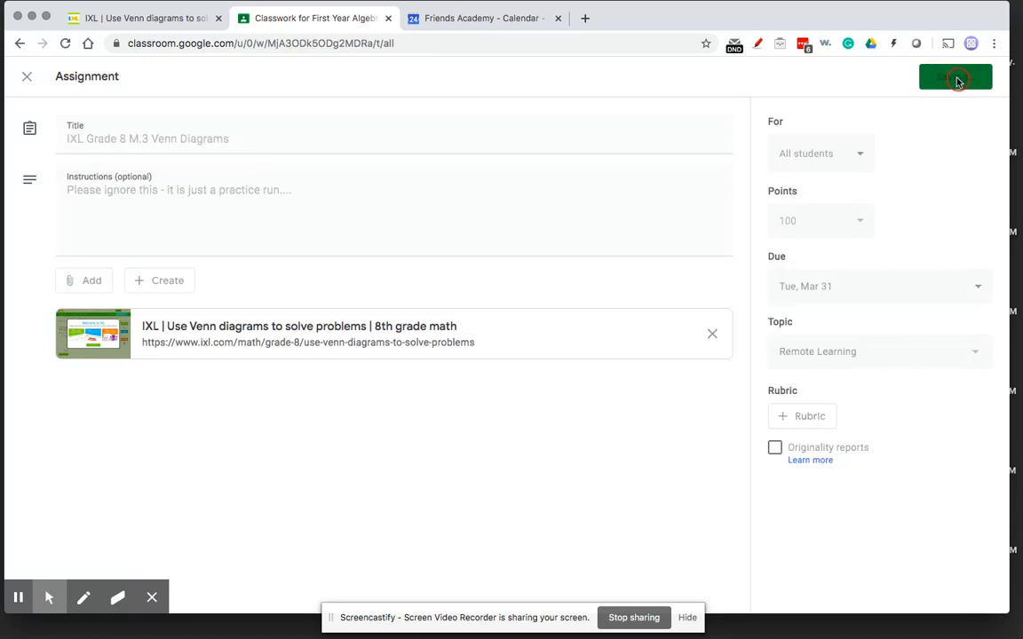
left_click(956, 76)
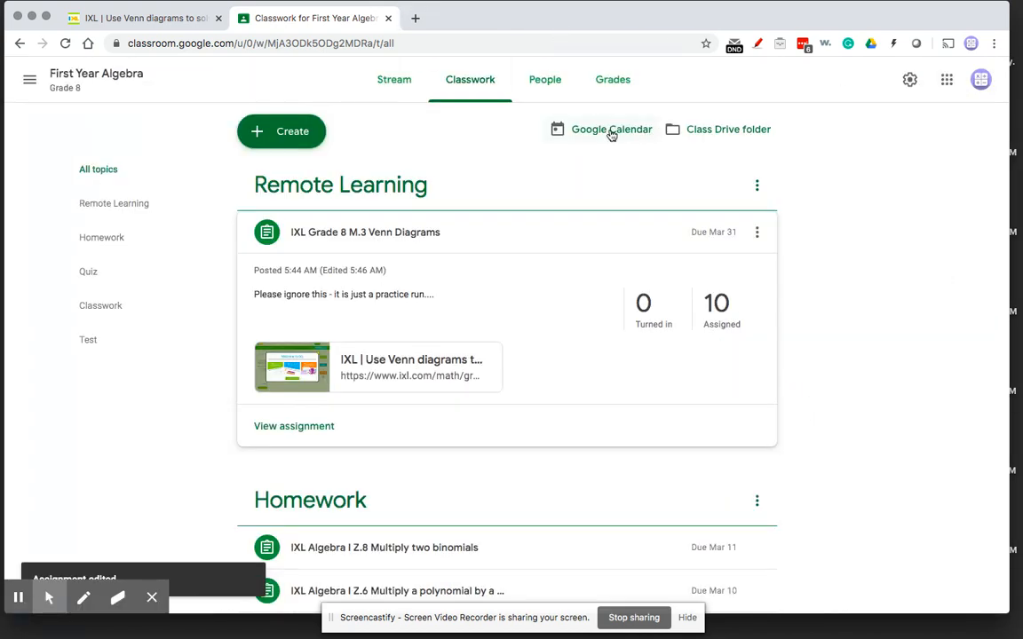
Step: Reopen the class calendar and advance to the Mar 29–Apr 4 week
left_click(609, 129)
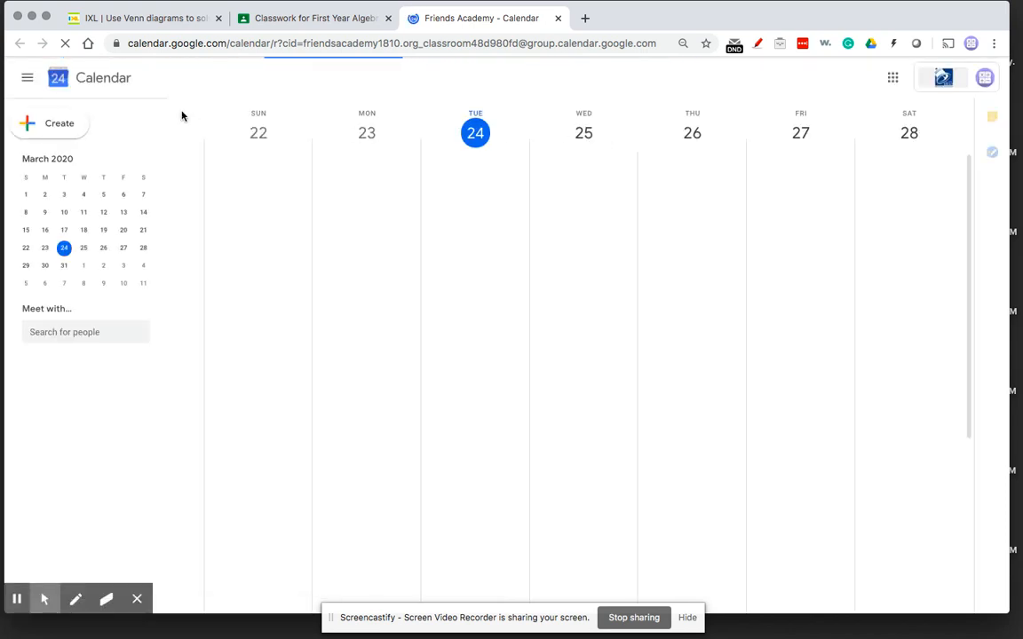
left_click(145, 159)
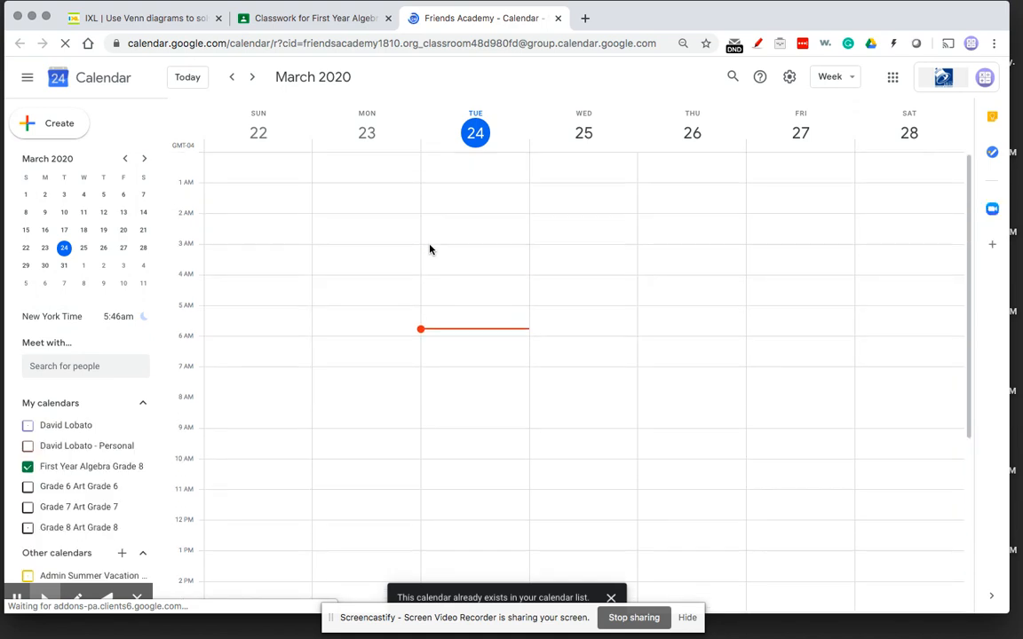
left_click(253, 76)
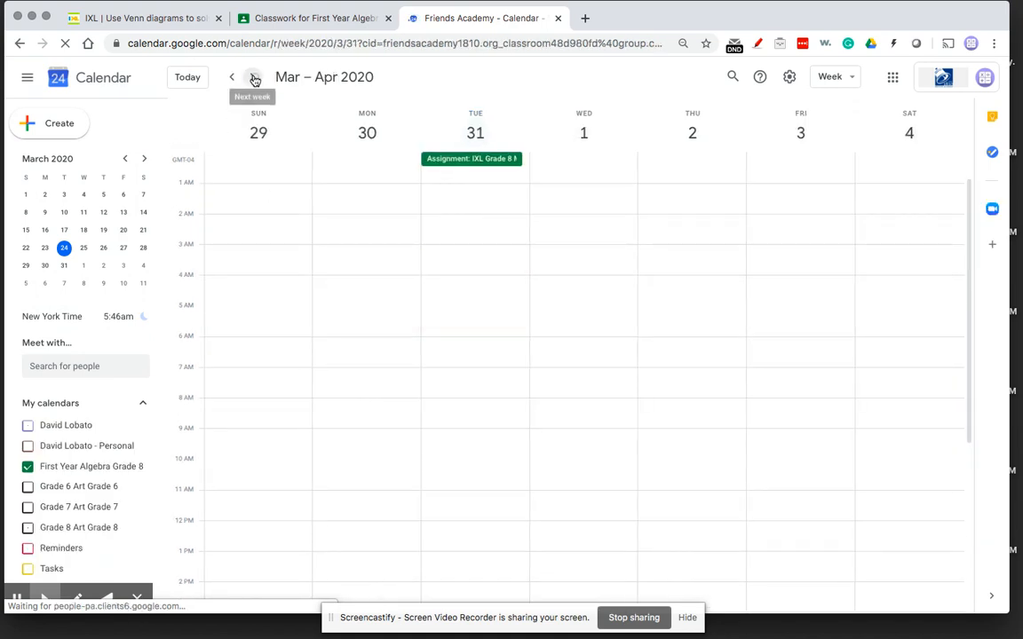